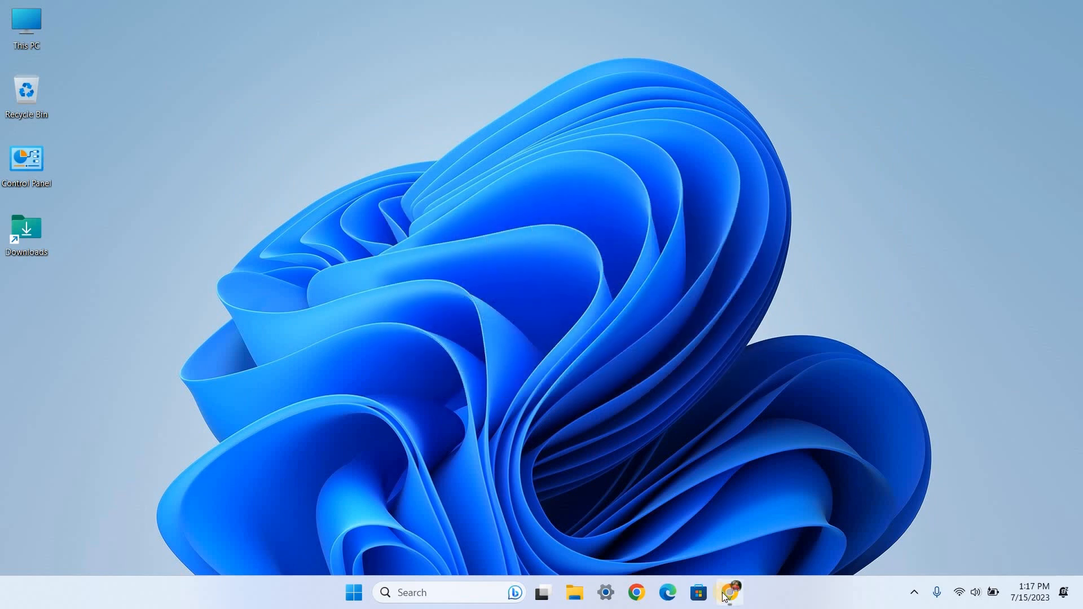
Search Chrome for 'google tag manager' and open the tagmanager.google.com result
left_click(728, 598)
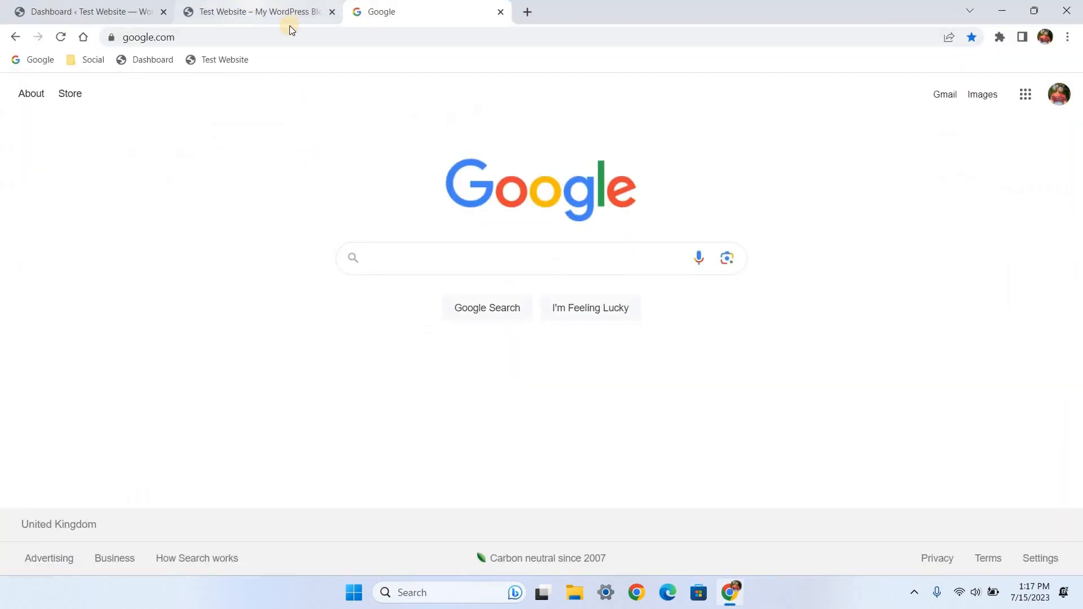
left_click(255, 12)
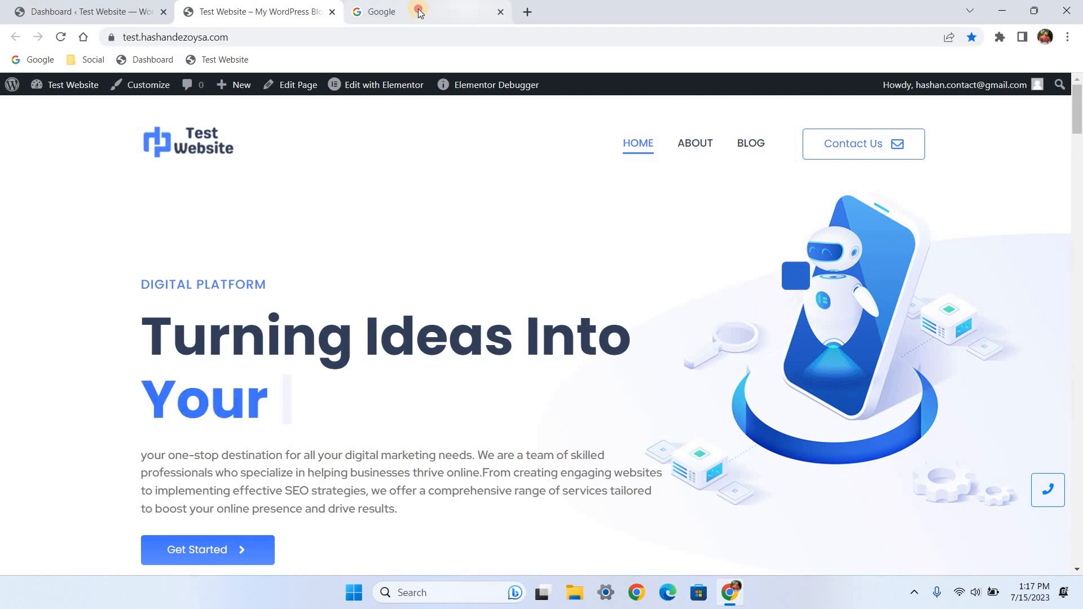
left_click(414, 12)
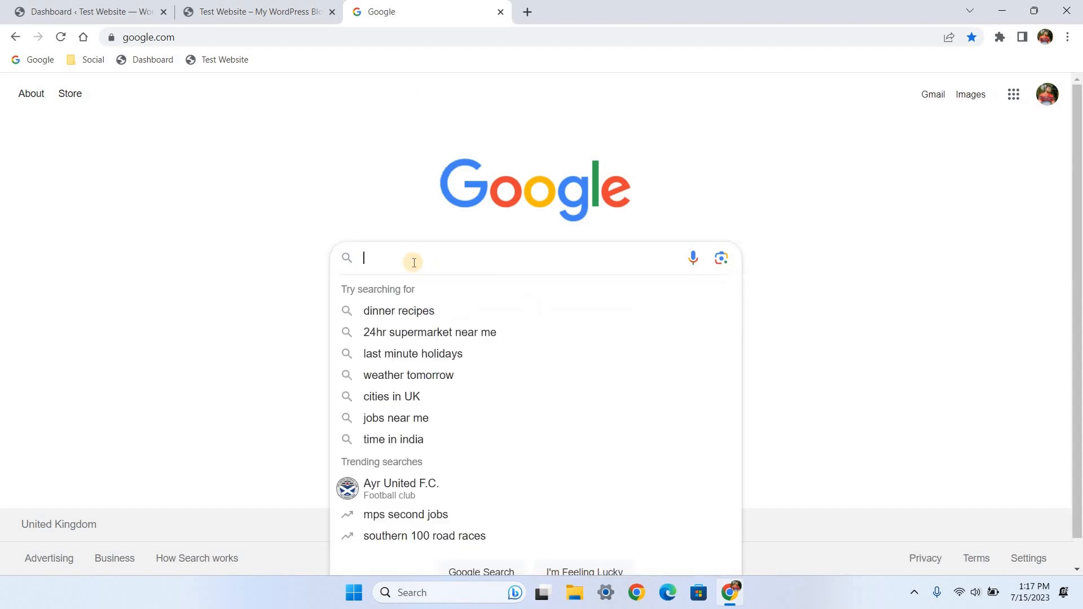
type("google")
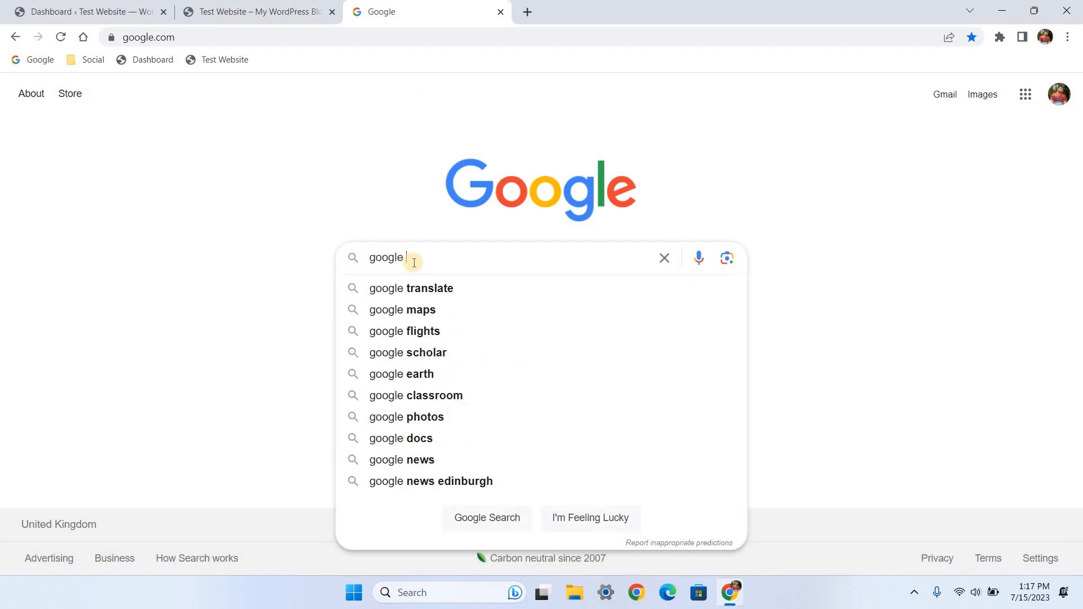
type("tag")
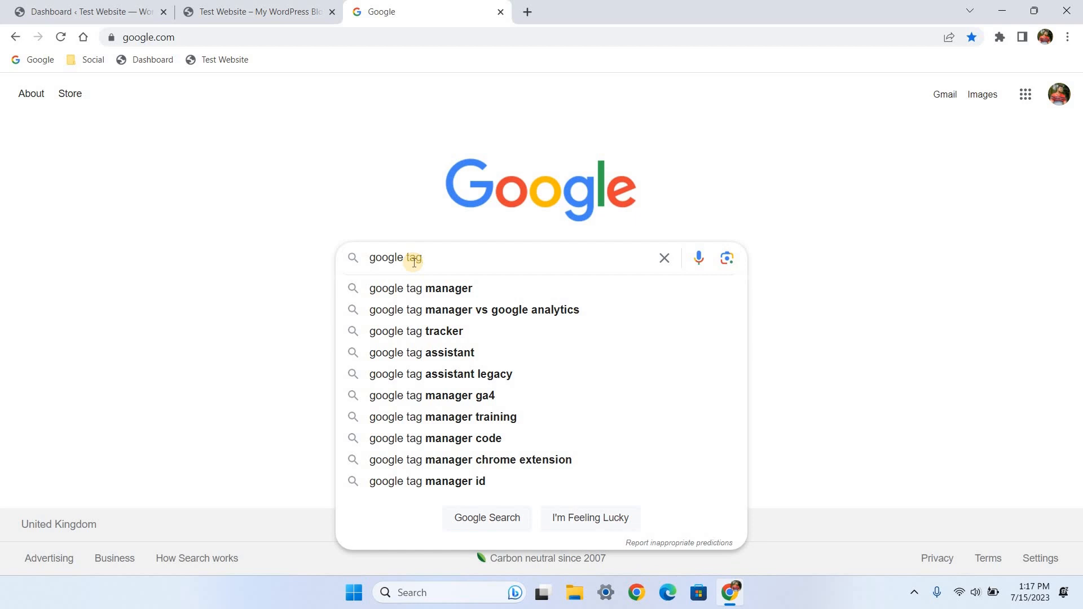
left_click(420, 288)
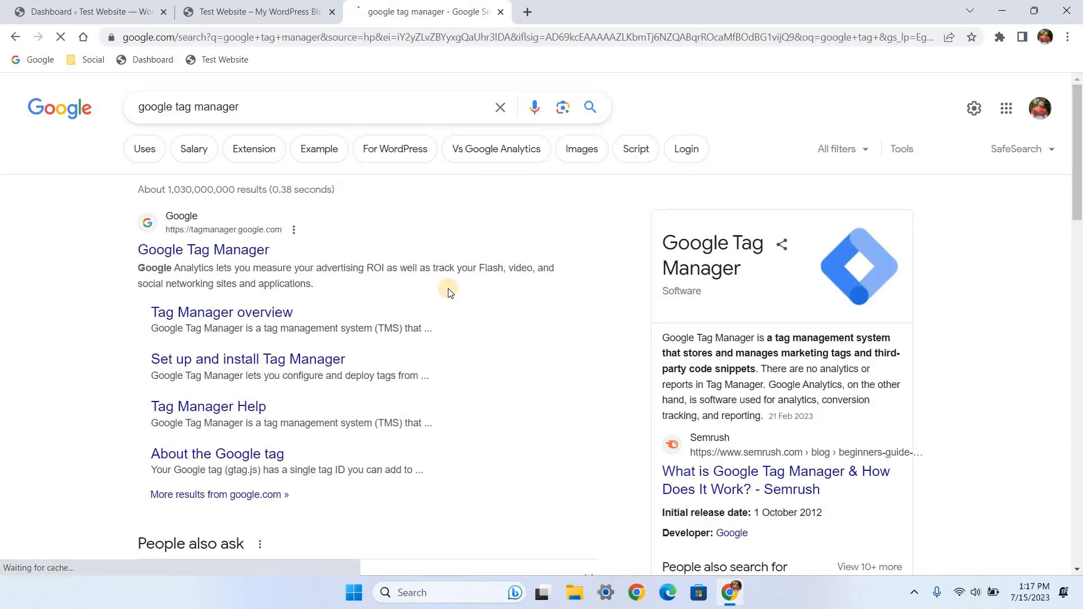
mouse_move(236, 235)
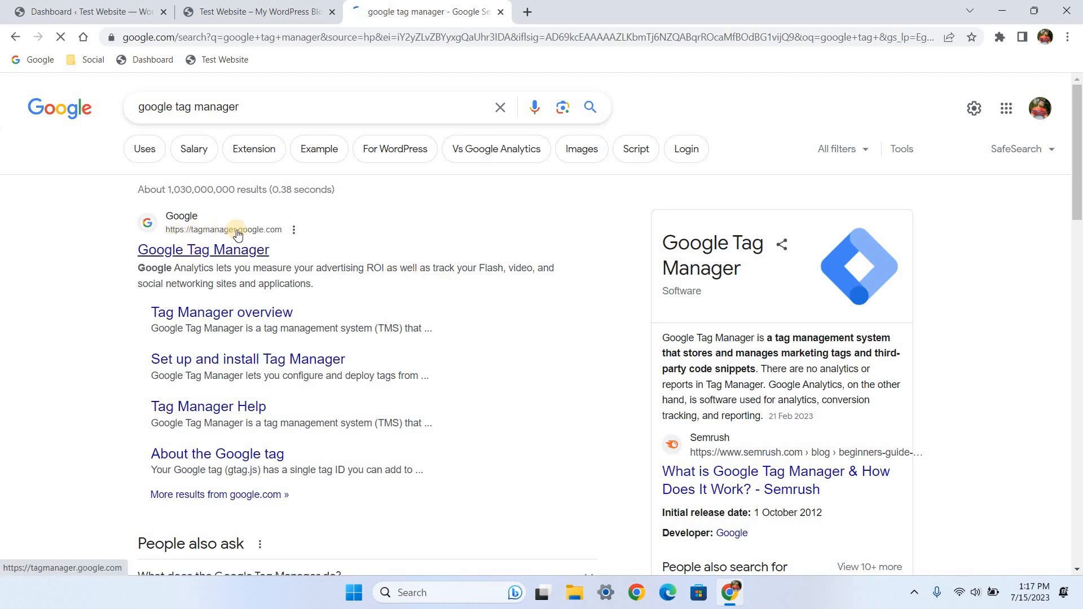
left_click(203, 250)
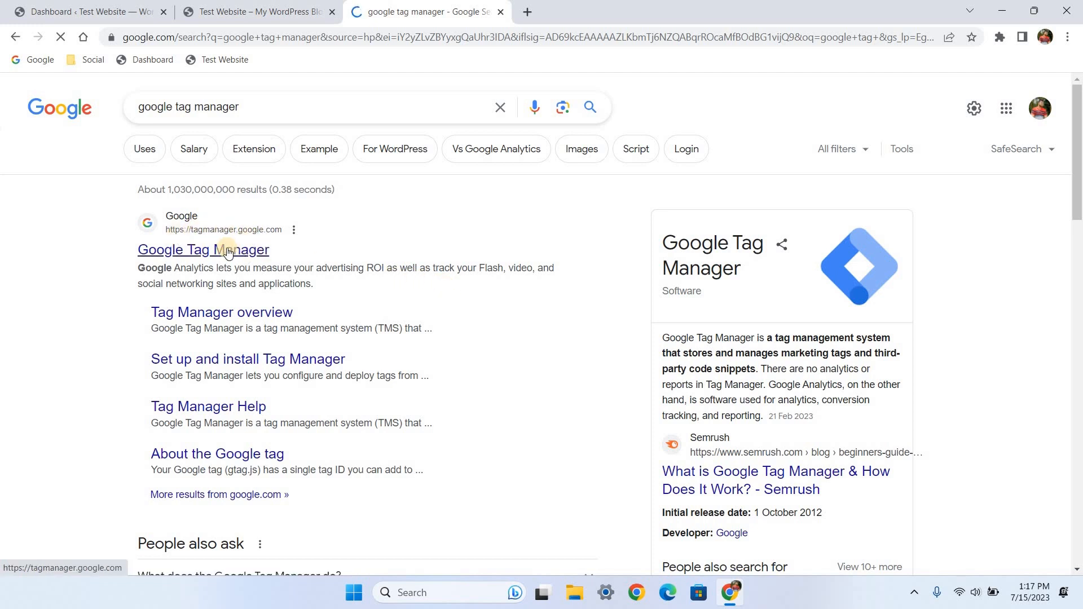
left_click(203, 249)
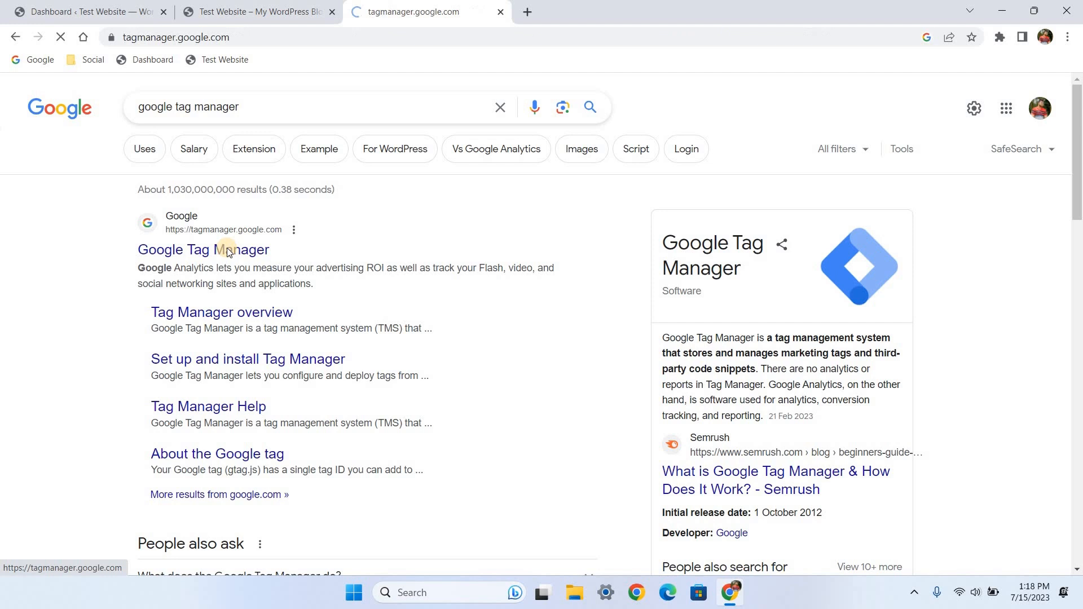
Fill the new account form with name 'Test Account' and country United Kingdom
left_click(203, 249)
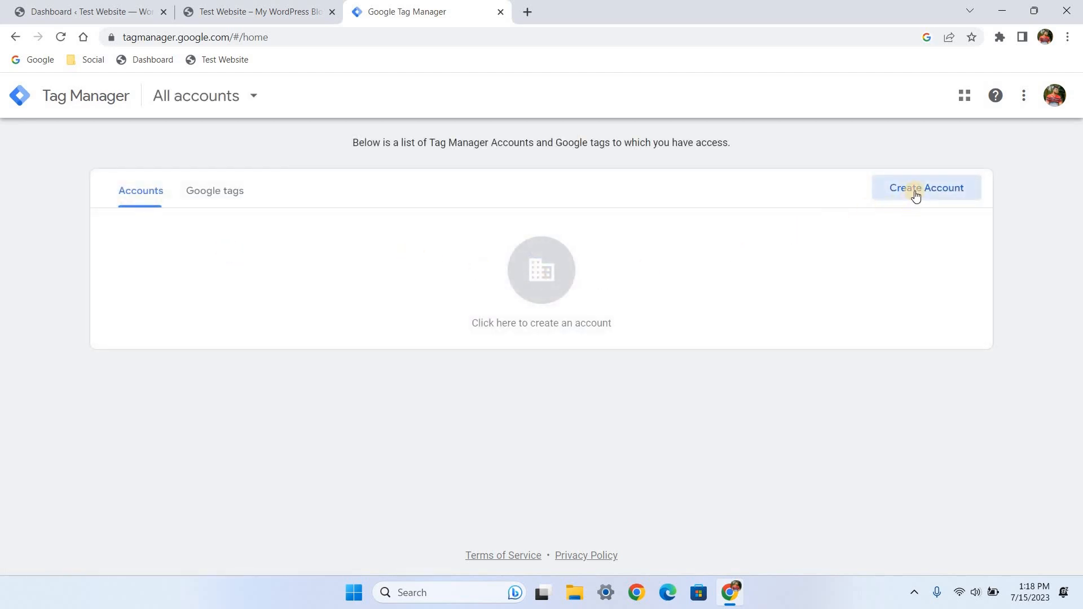
left_click(926, 187)
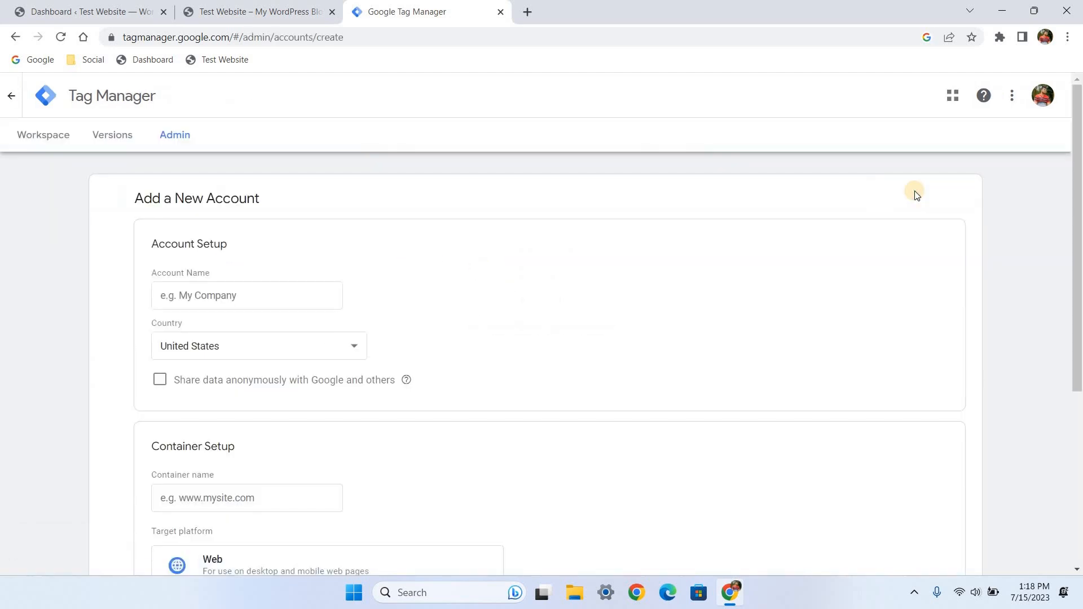
mouse_move(588, 193)
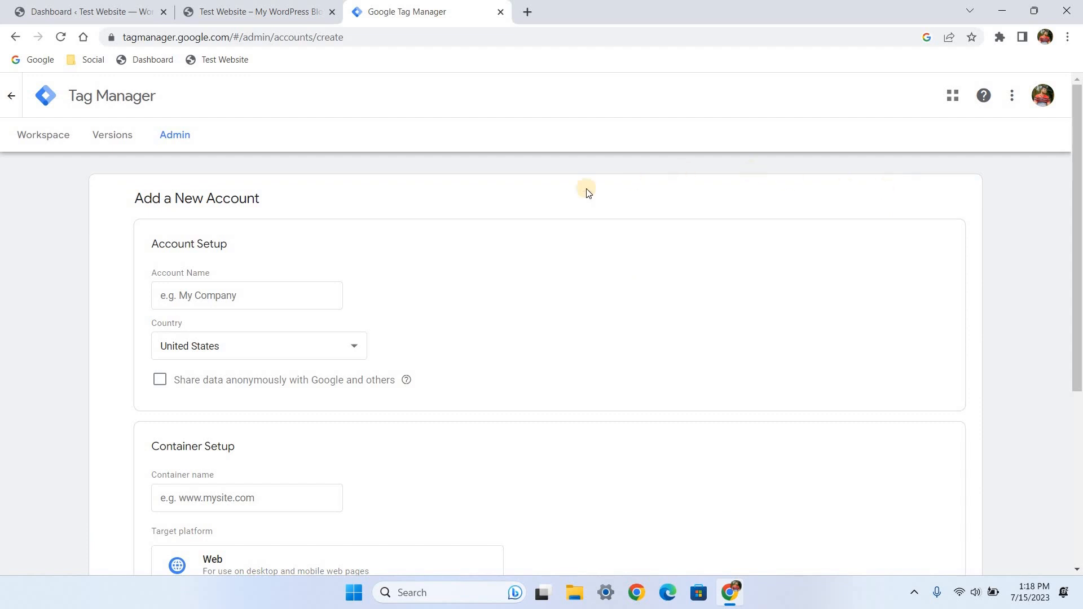
mouse_move(145, 280)
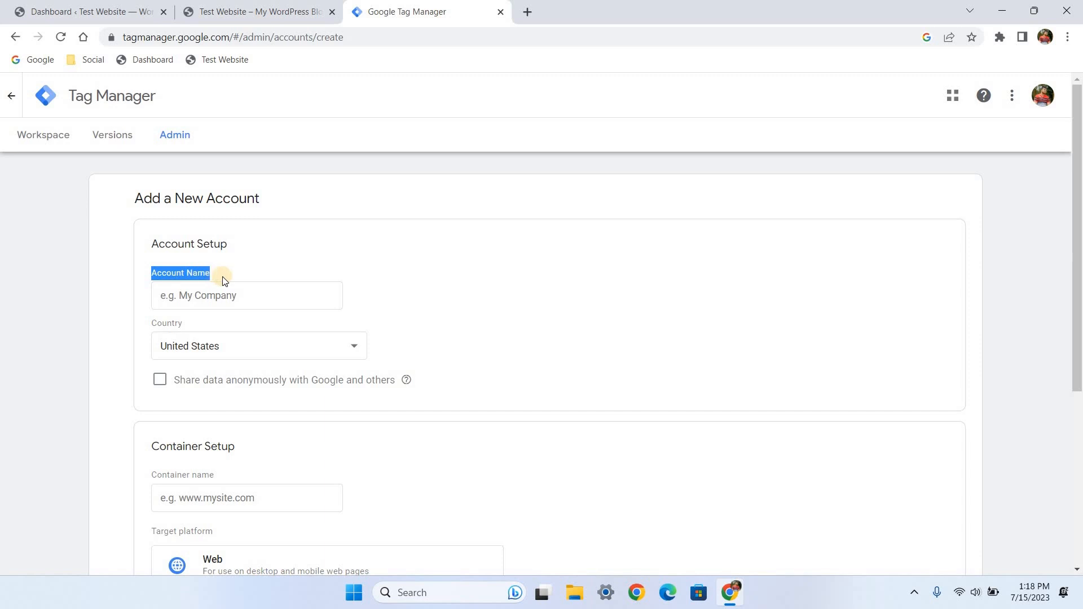
left_click(246, 295)
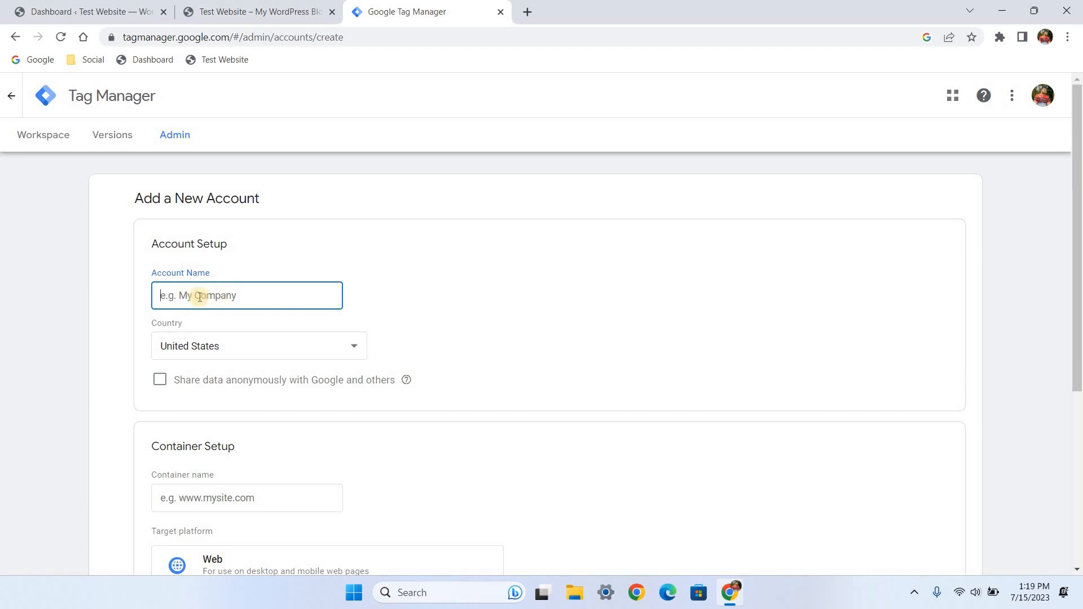
type("T")
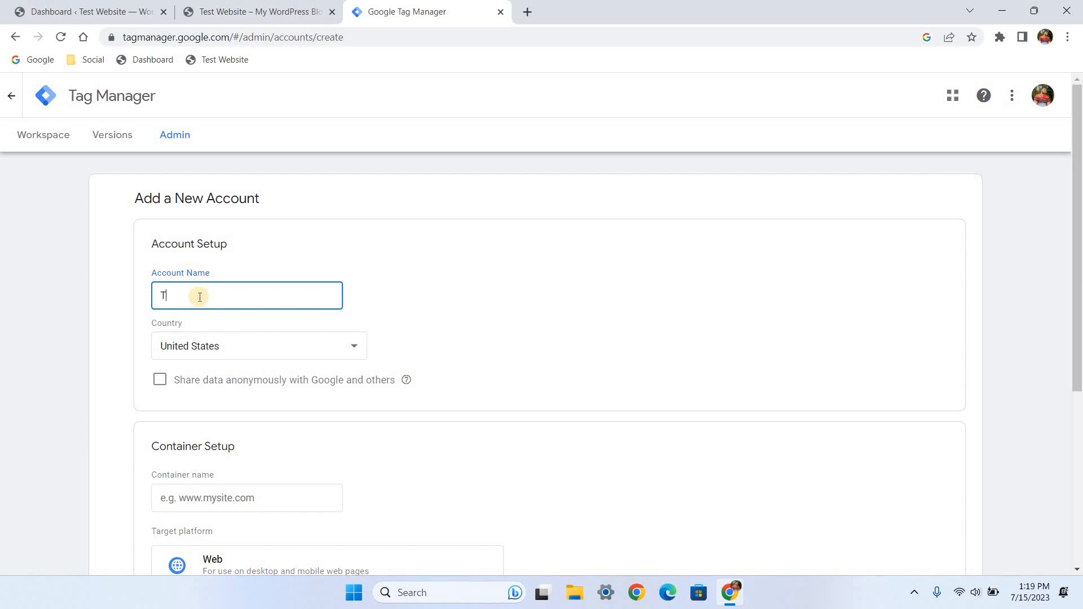
type("est")
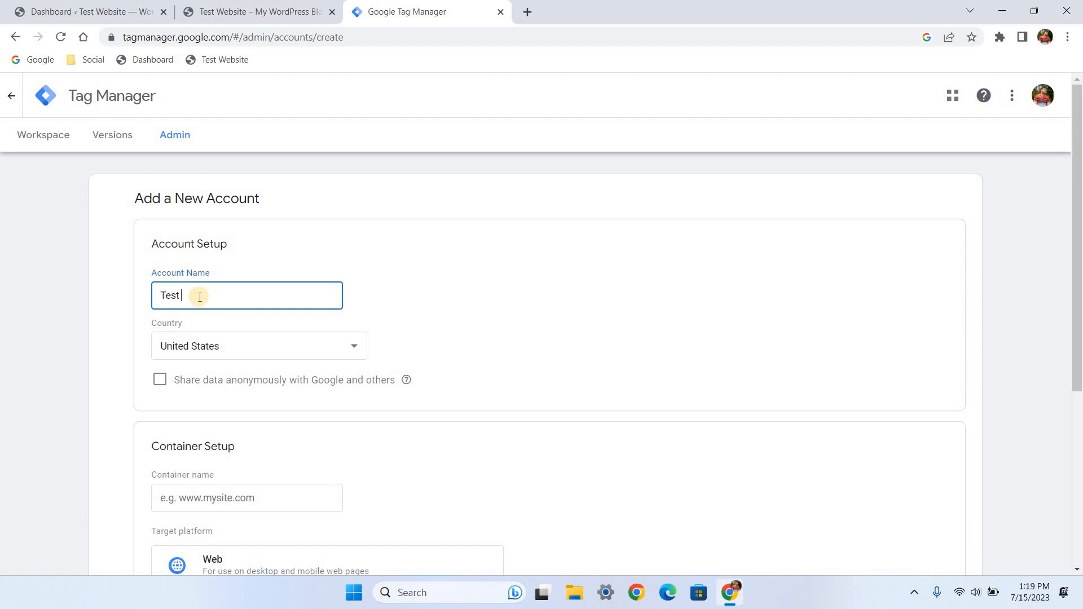
type("Account")
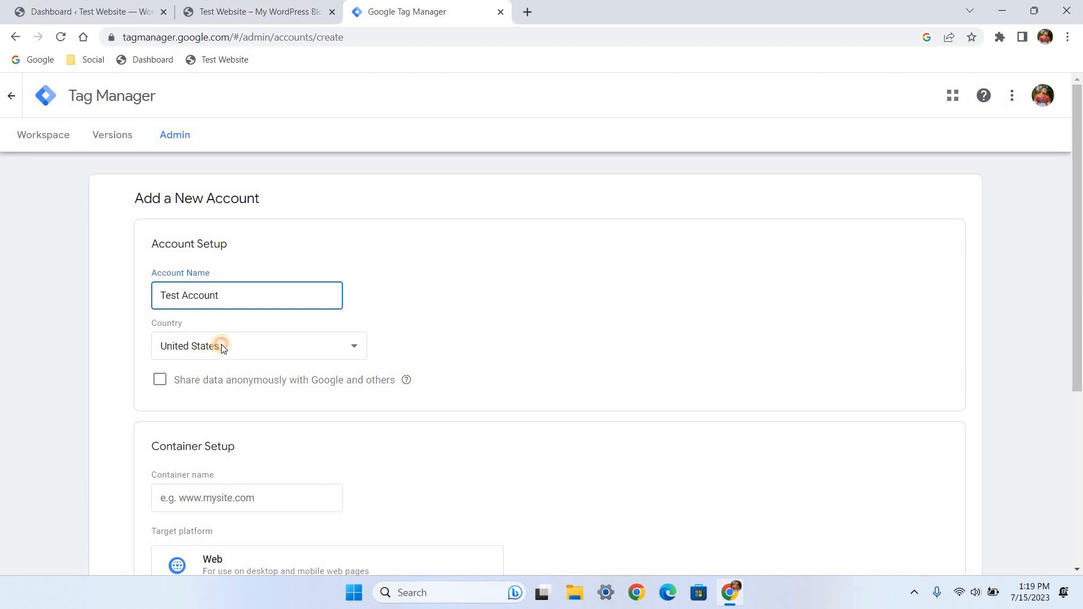
left_click(258, 345)
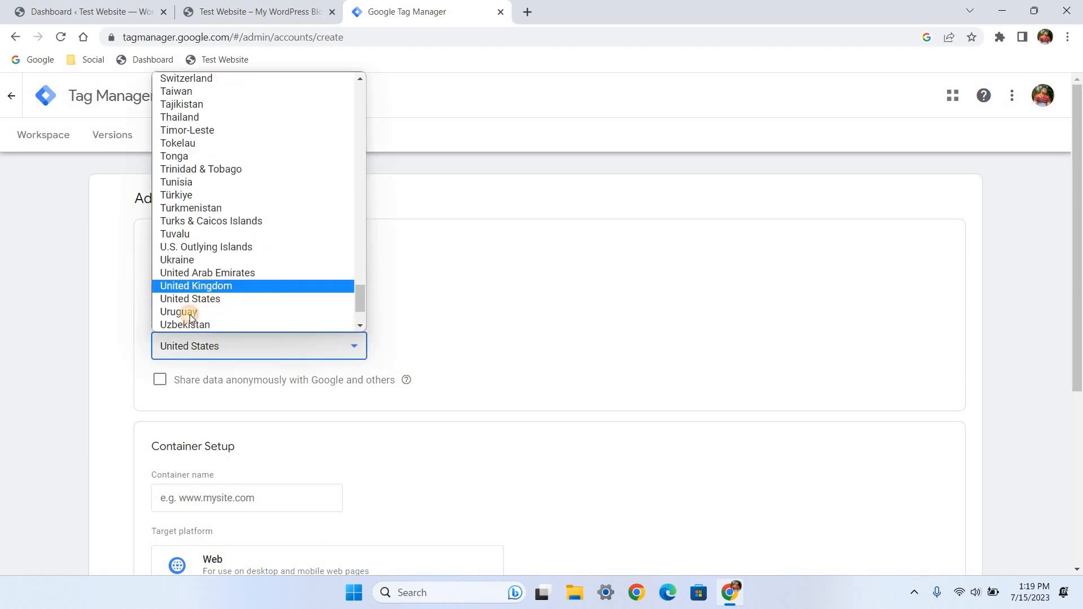
left_click(197, 286)
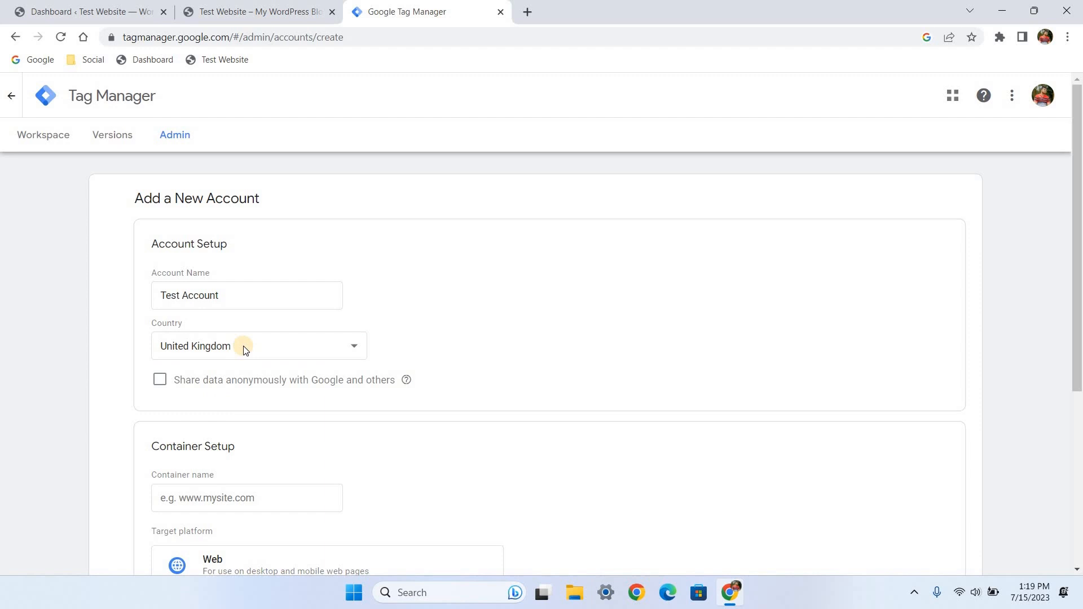
scroll("down", 3)
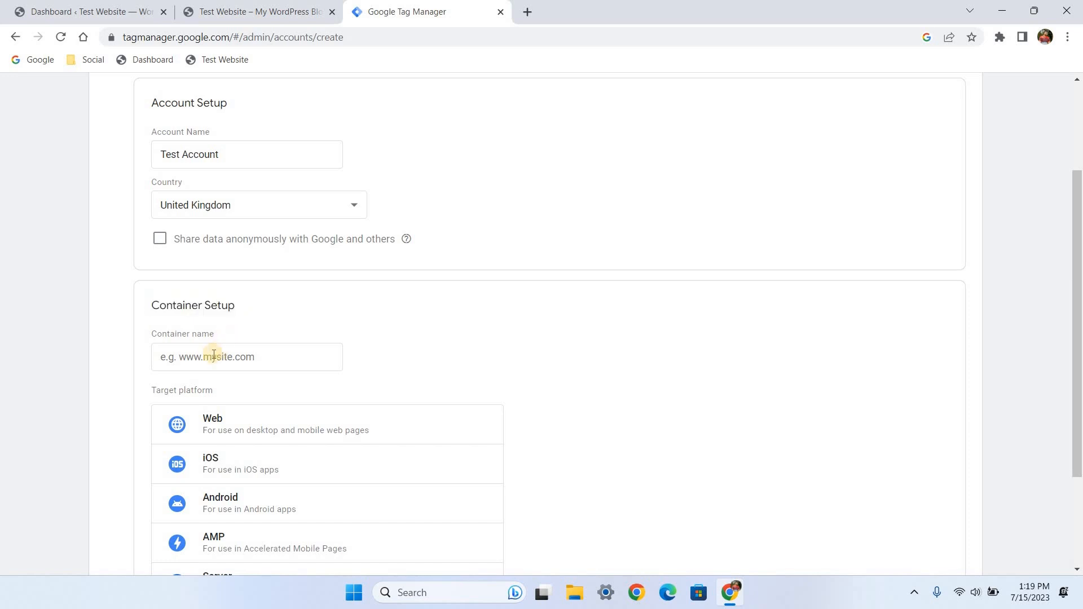
Create the 'Test Website' web container and accept the GDPR Data Processing Terms
type("Test Website")
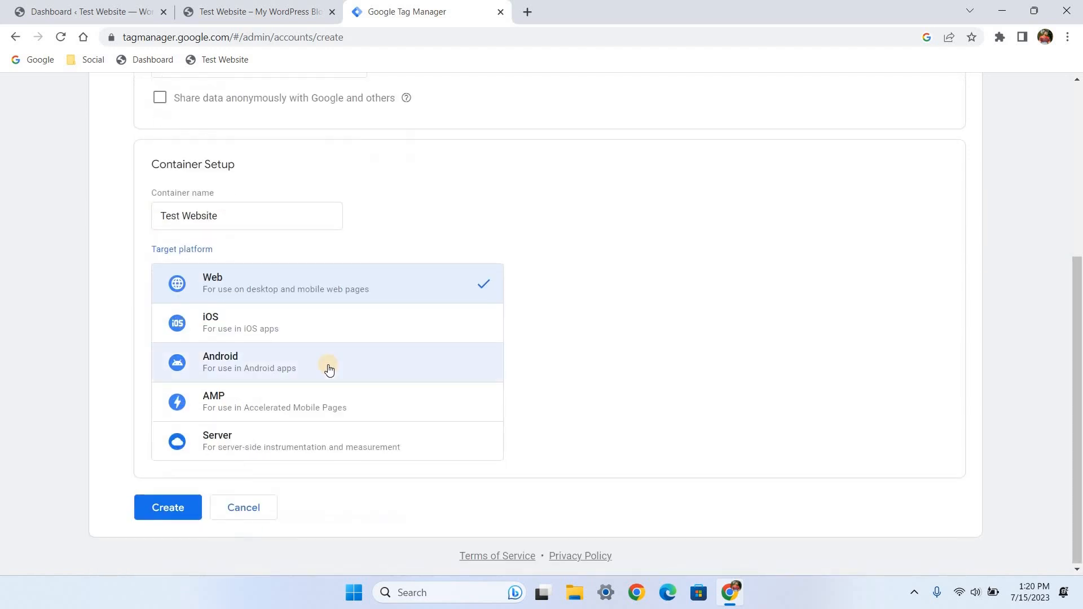
left_click(167, 507)
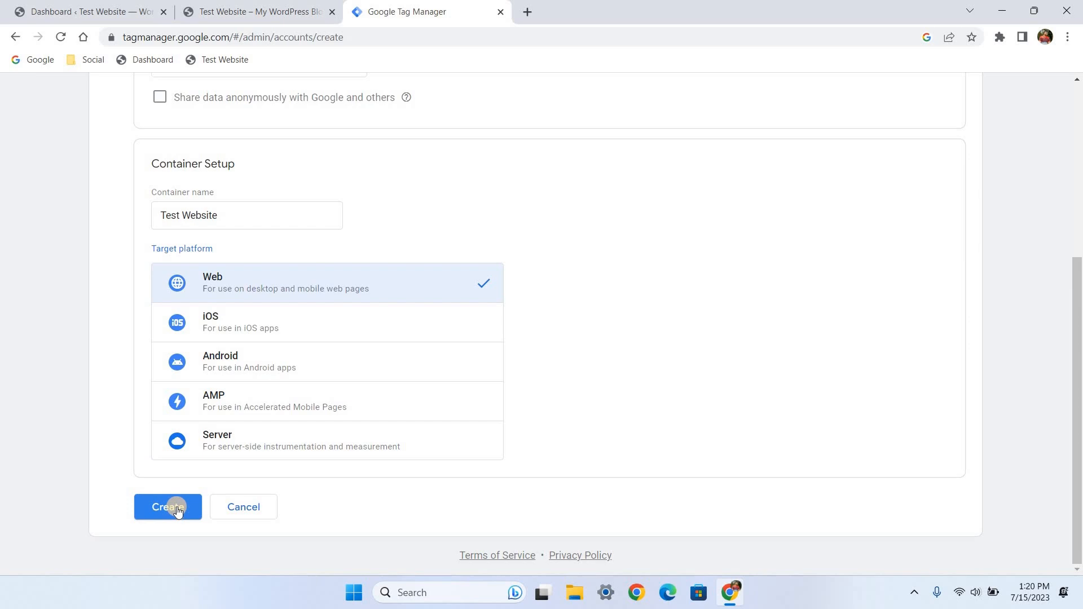
left_click(167, 507)
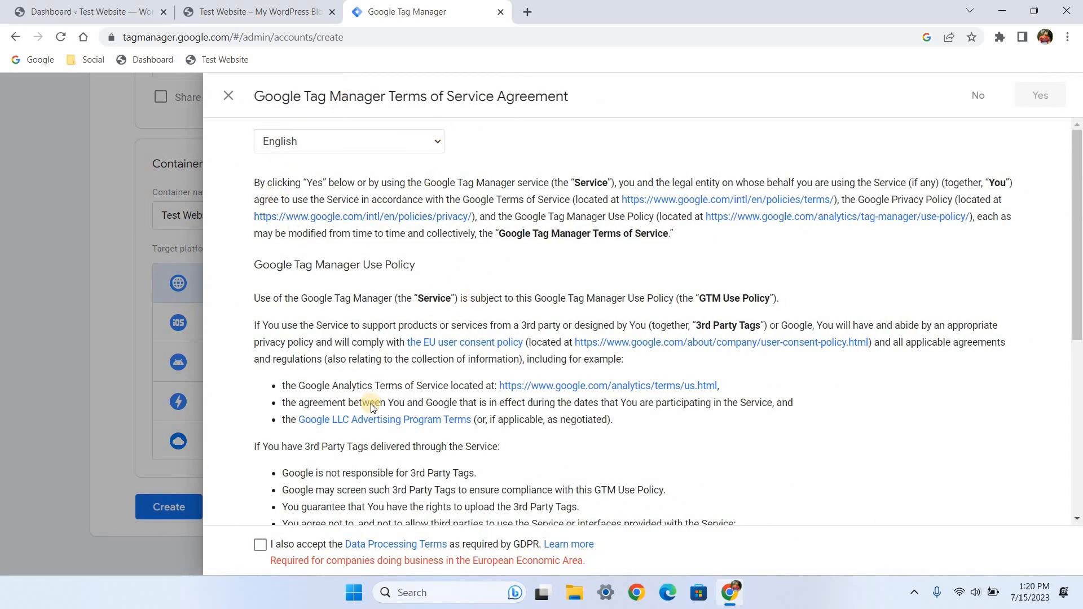
scroll("down", 3)
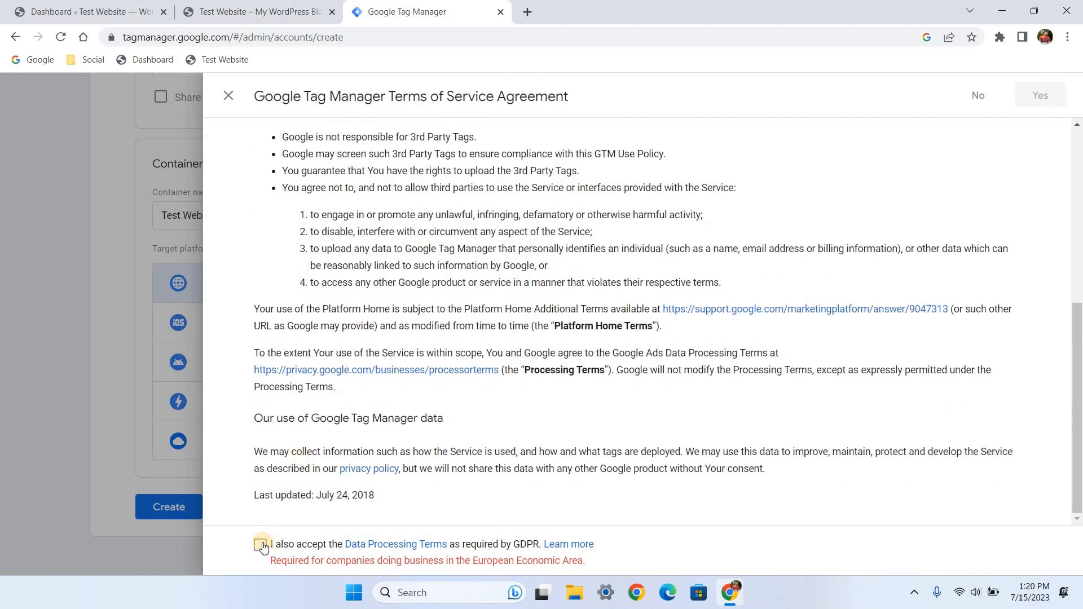
left_click(261, 545)
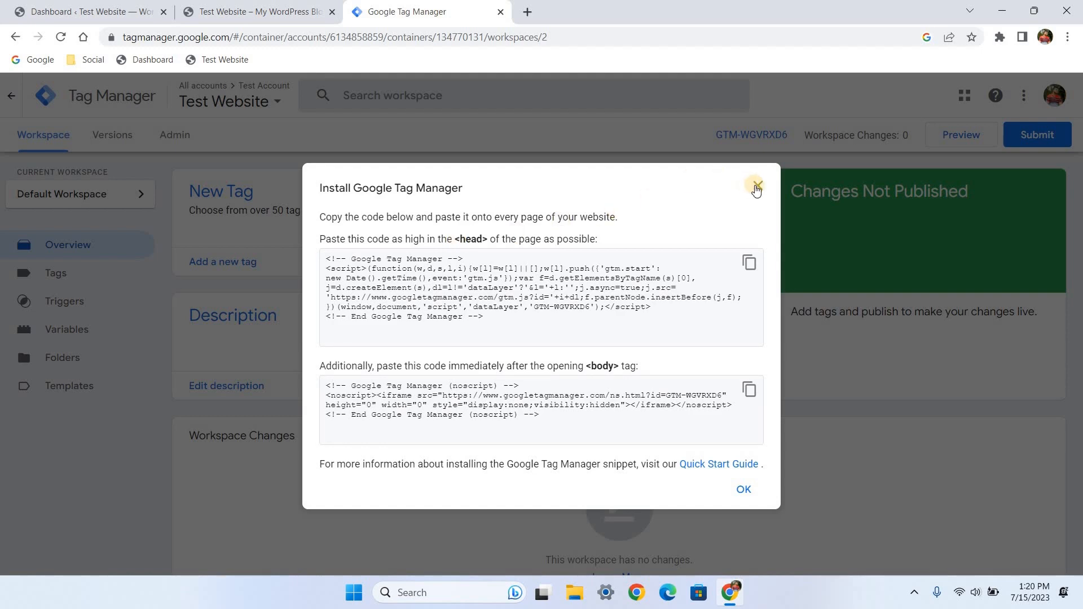
Close the install dialog and reopen it from container ID GTM-WGVRXD6
left_click(756, 187)
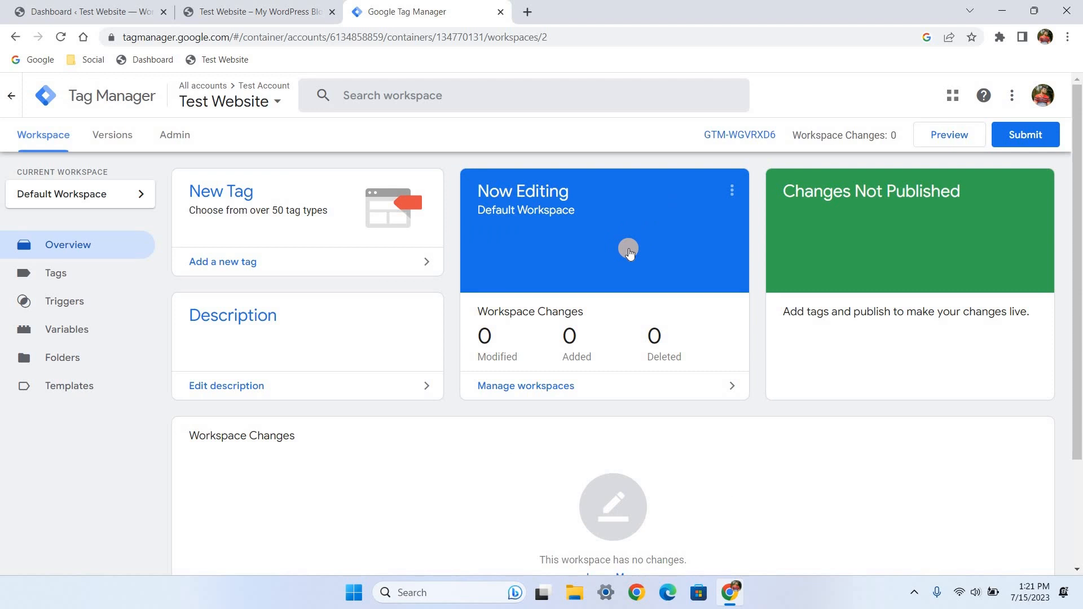
mouse_move(739, 134)
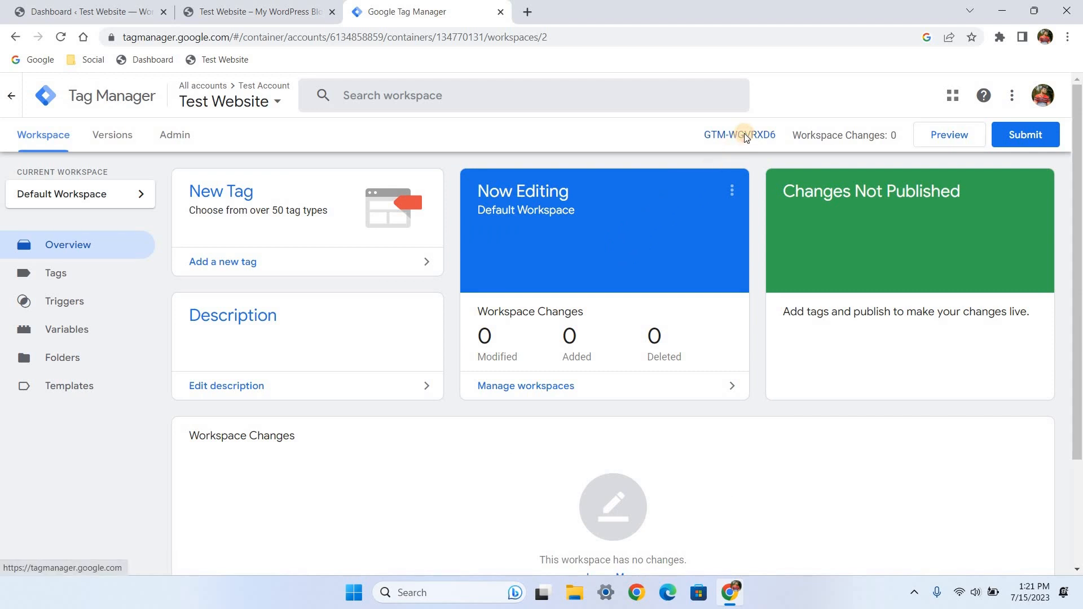
left_click(739, 135)
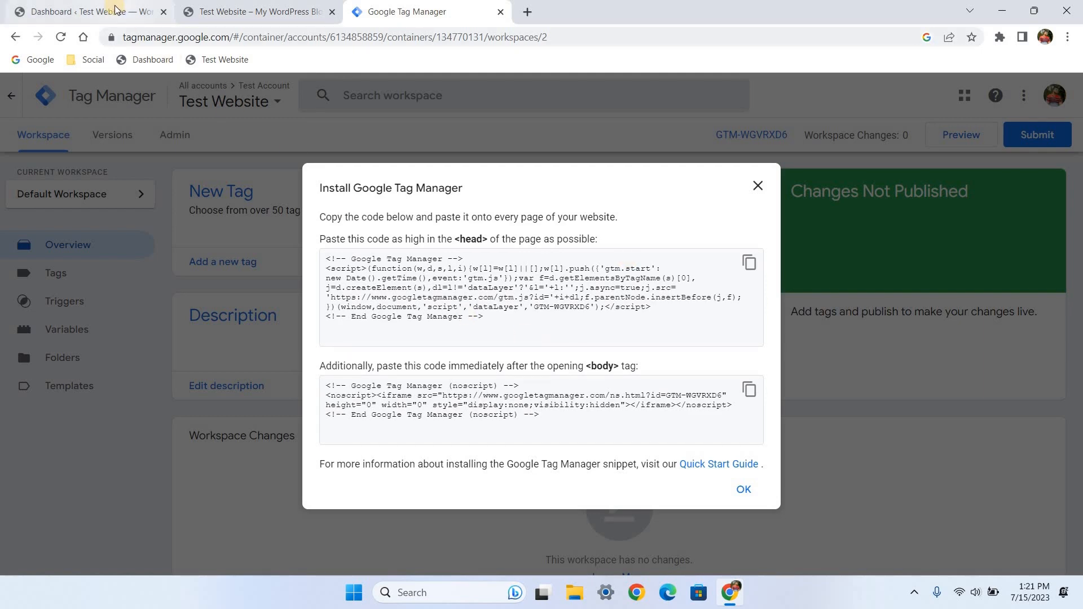
Switch to the WordPress dashboard and open Plugins > Add New
left_click(89, 12)
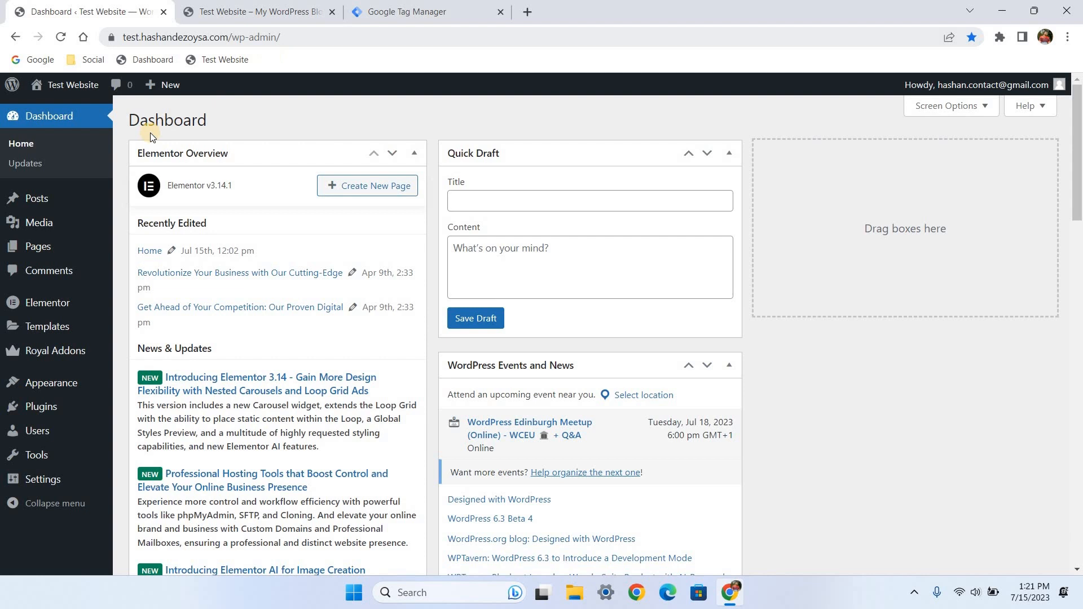
mouse_move(42, 406)
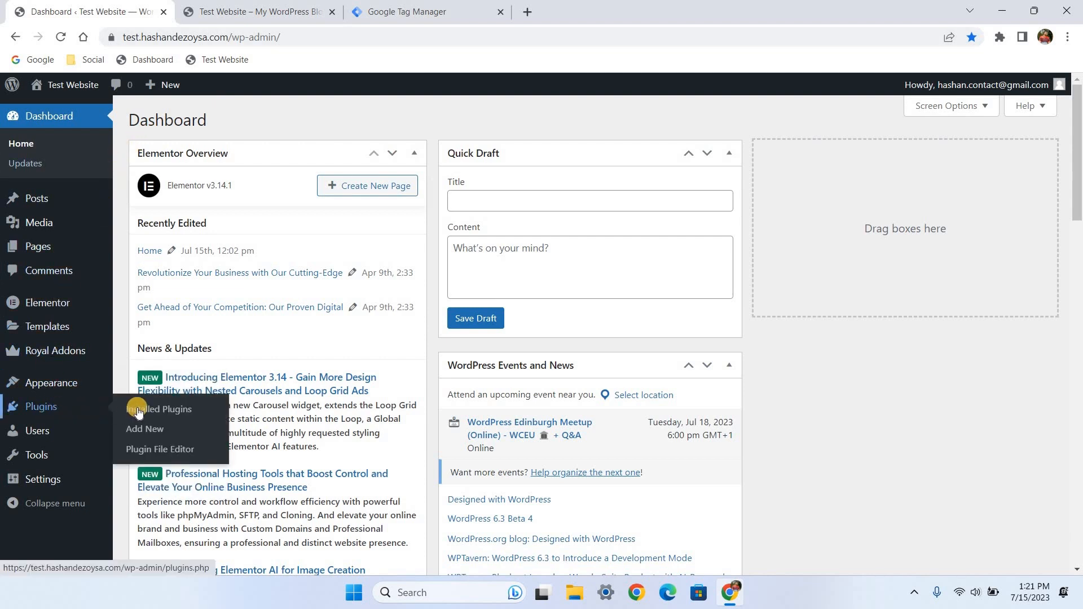
left_click(144, 428)
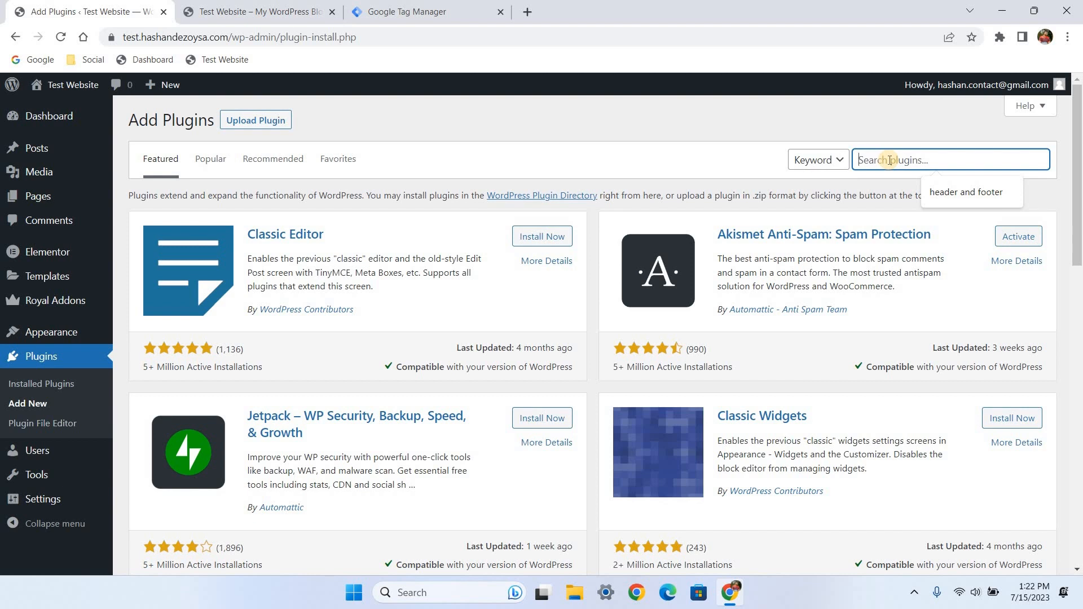
Search plugins for 'WPcode', then install and activate WPCode – Insert Headers and Footers
type("WPcode")
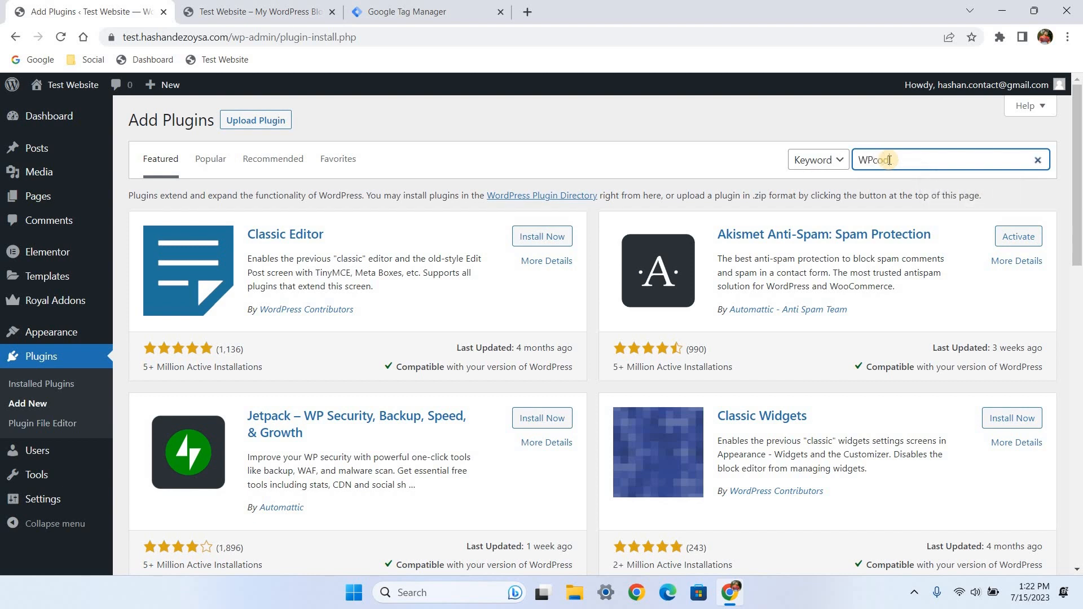
key("Enter")
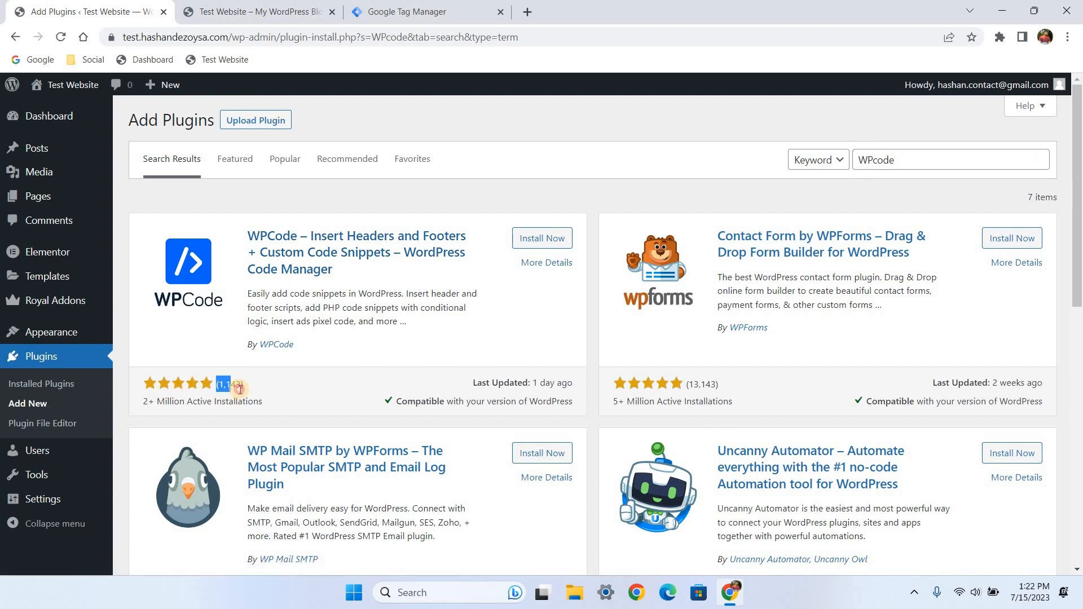
mouse_move(268, 379)
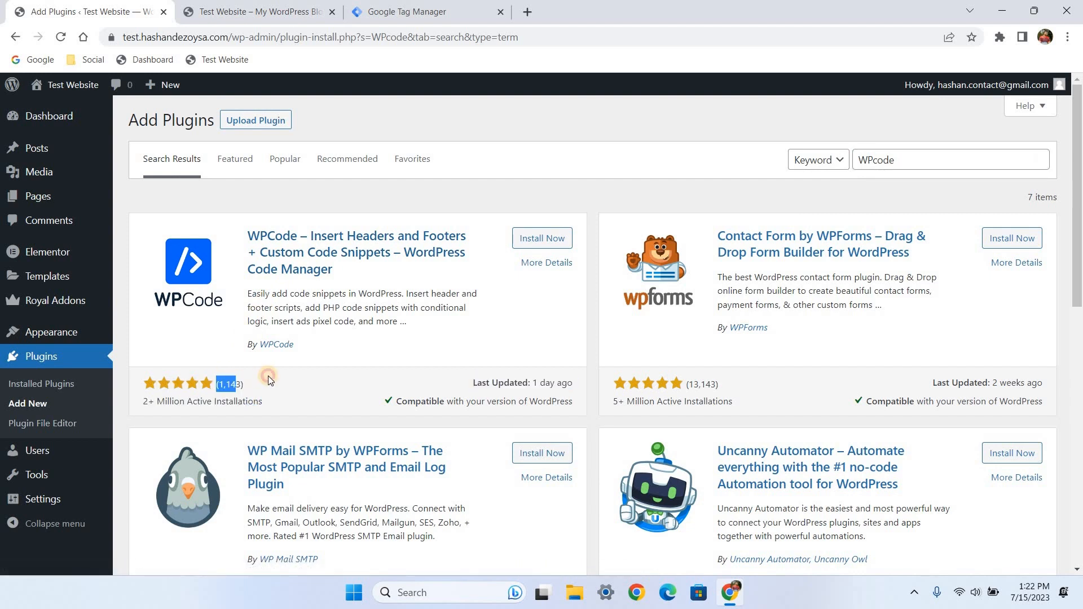
mouse_move(542, 238)
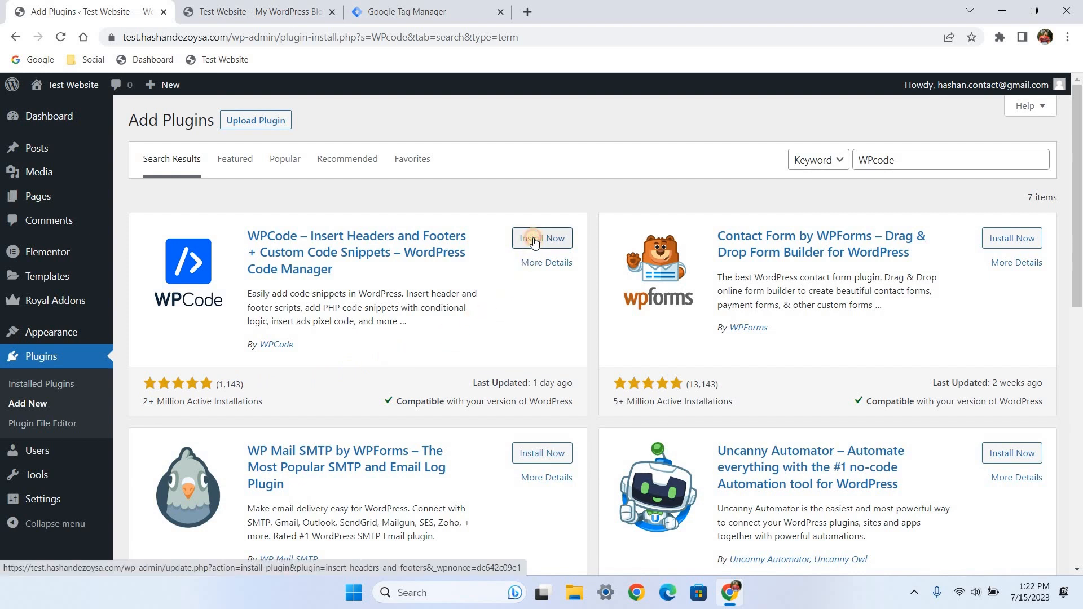
left_click(542, 238)
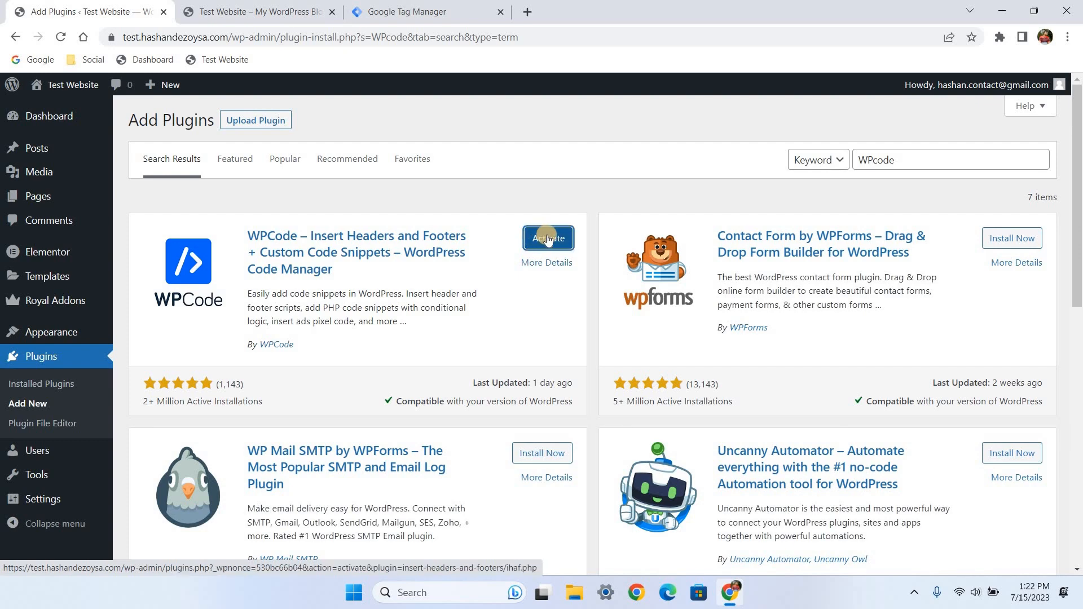
left_click(548, 237)
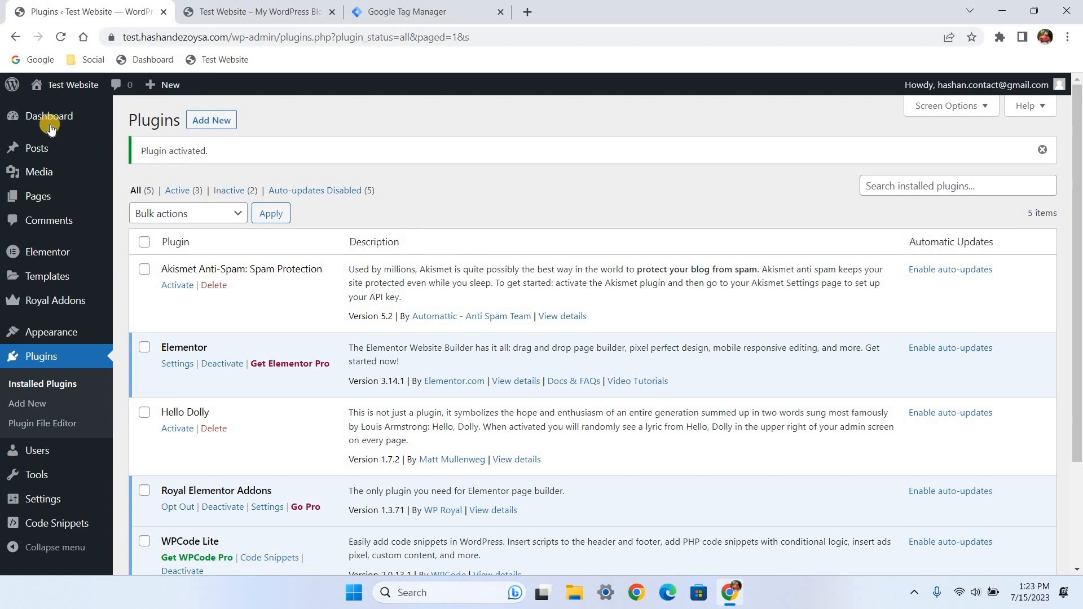
Open Code Snippets > Header & Footer and select the empty Header code box
left_click(49, 117)
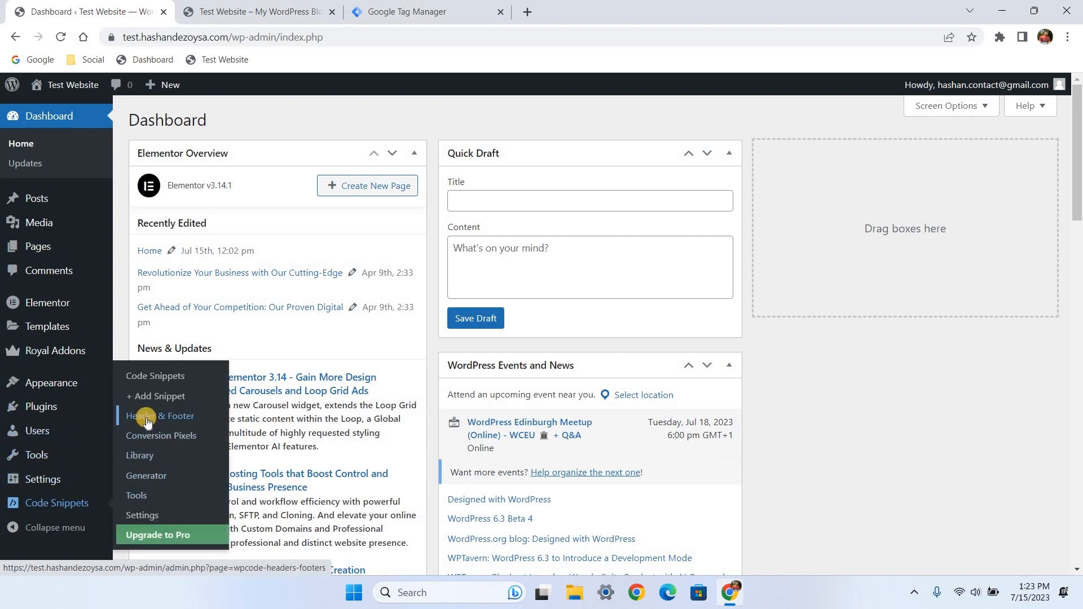
left_click(160, 416)
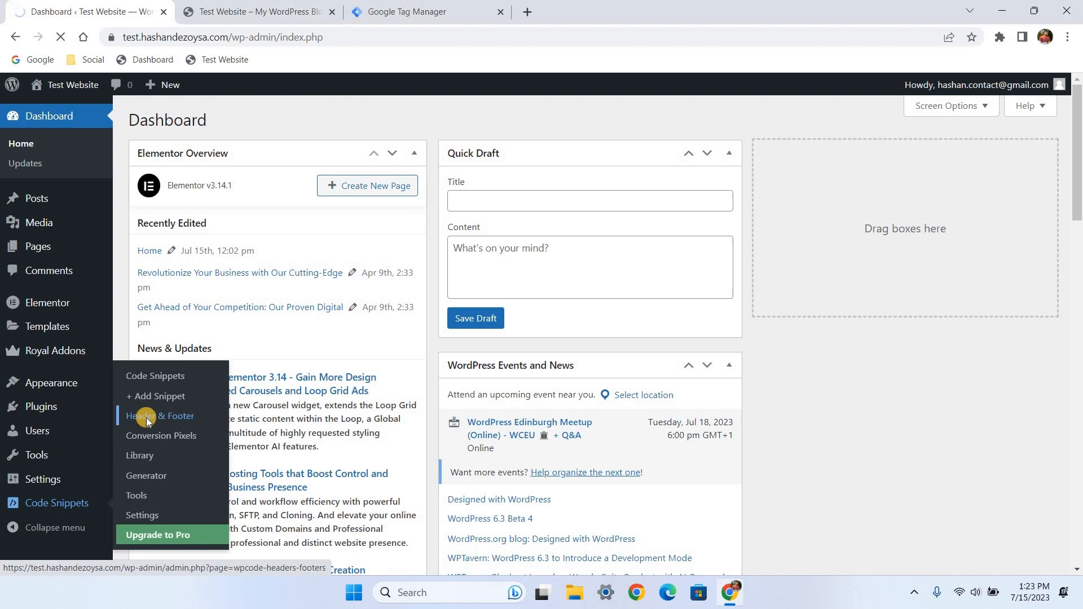
left_click(159, 415)
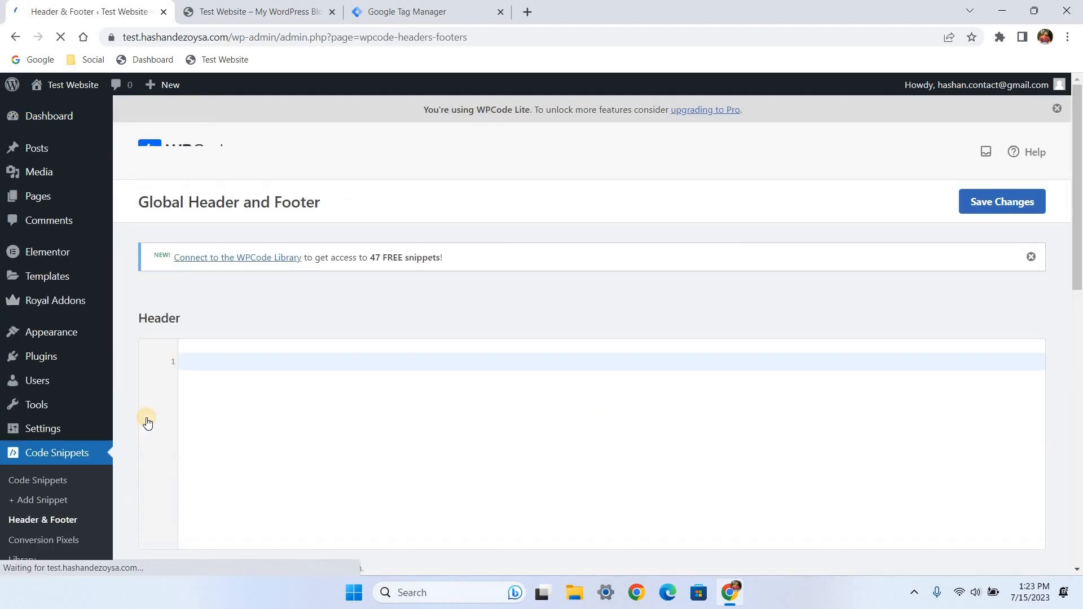
scroll("down", 3)
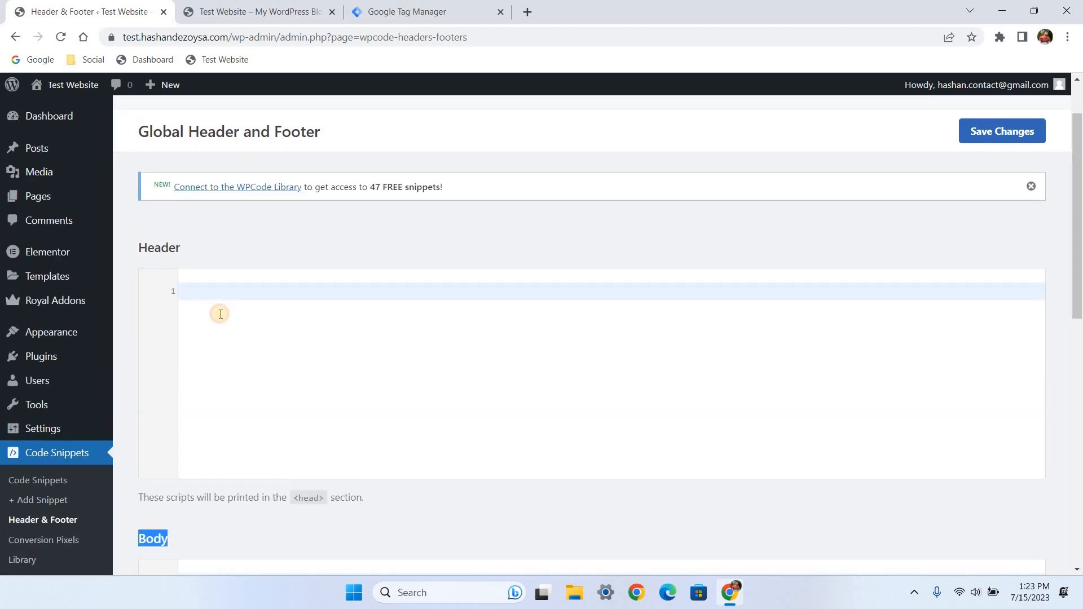
left_click(212, 295)
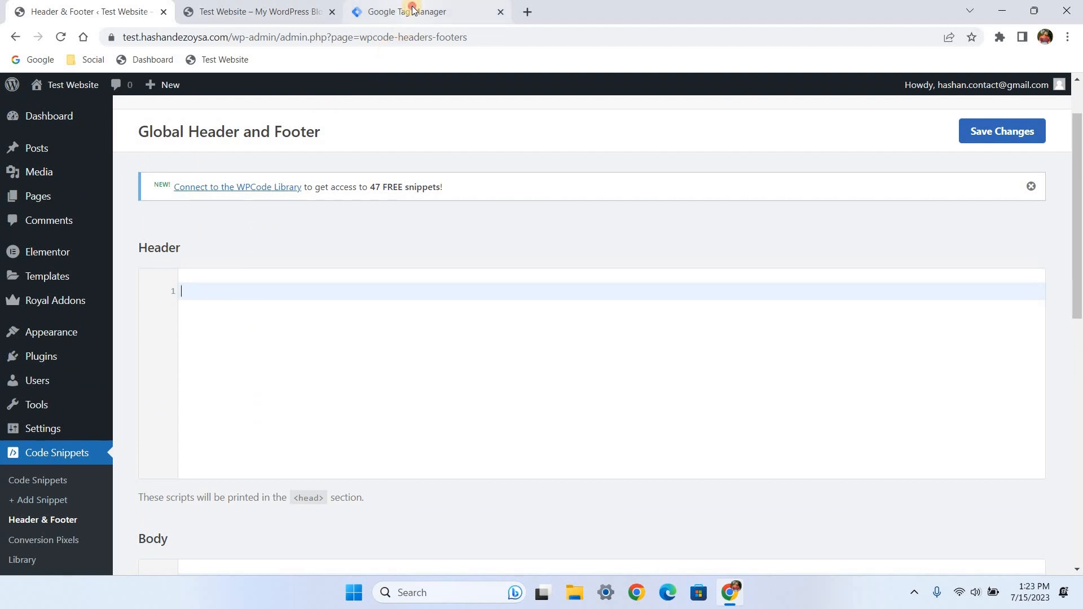
Paste the GTM head and body snippets into WPCode's Header and Body boxes and save
left_click(419, 12)
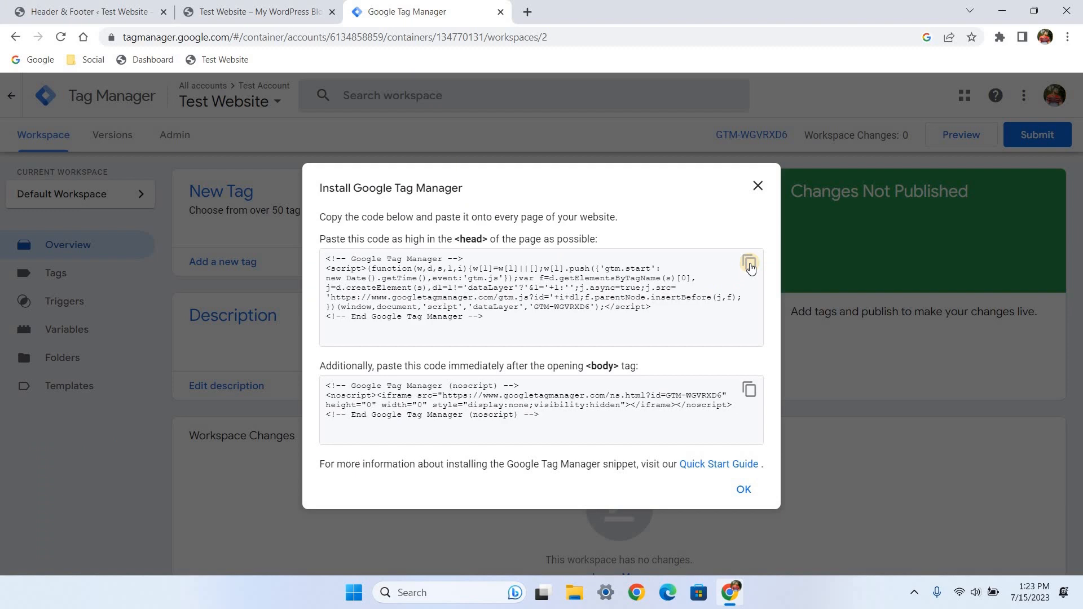
left_click(749, 266)
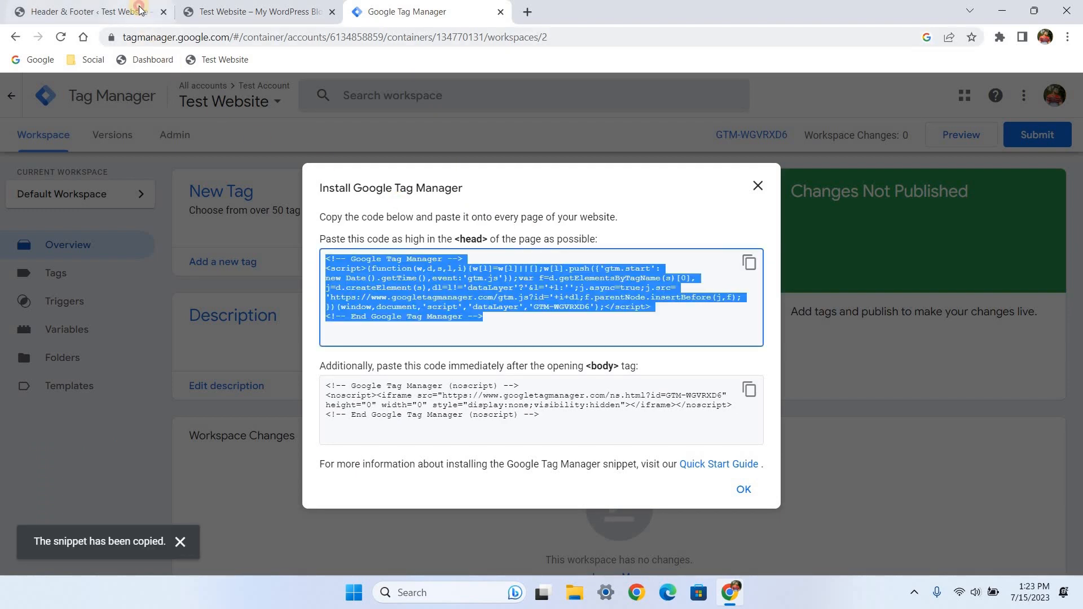
left_click(83, 12)
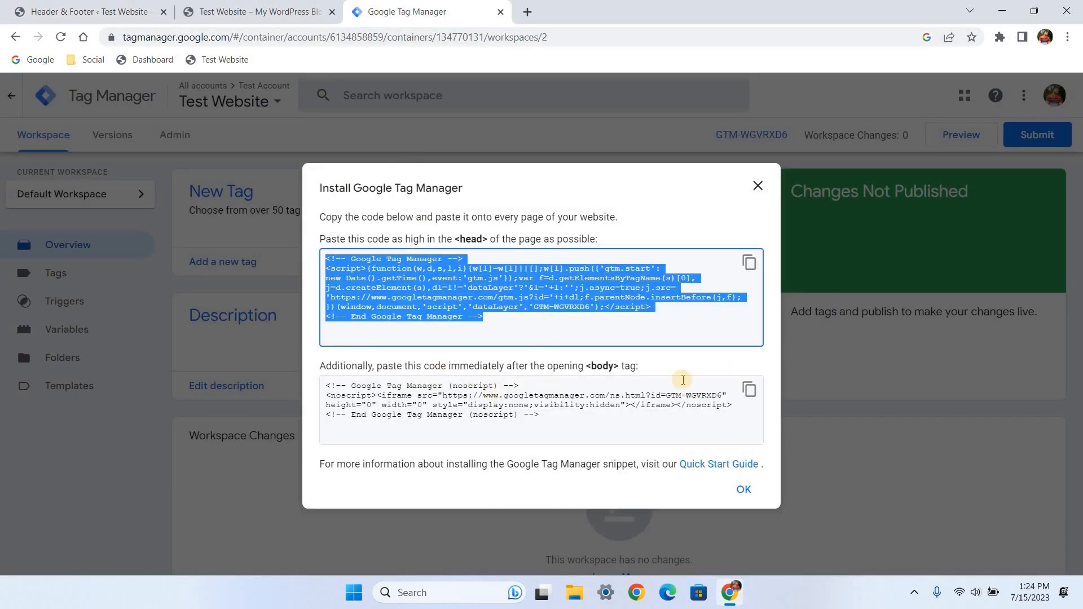
left_click(749, 389)
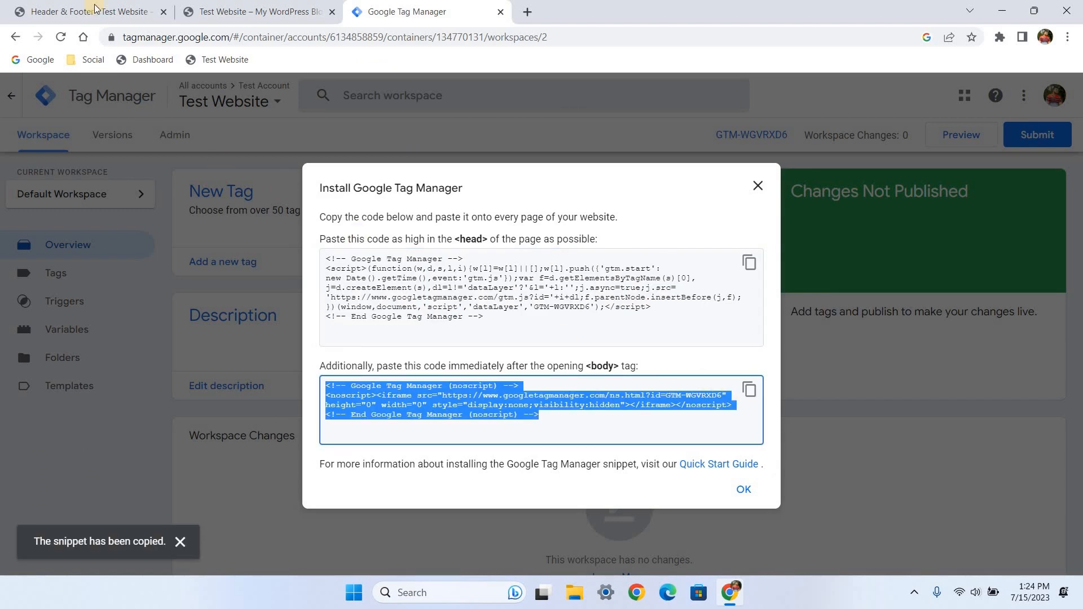
left_click(83, 12)
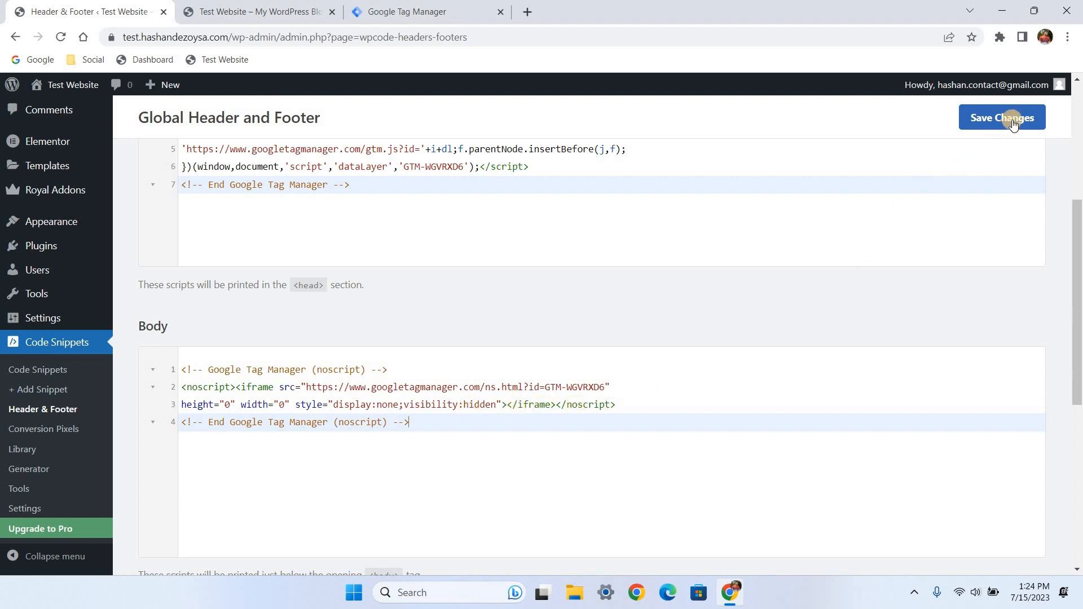
left_click(1002, 117)
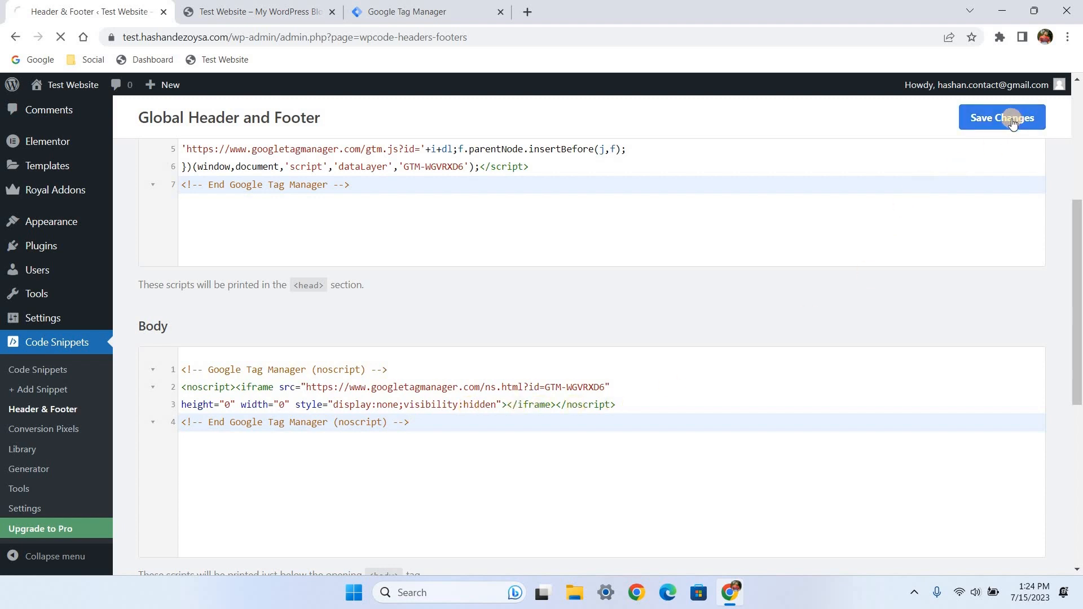
left_click(1001, 117)
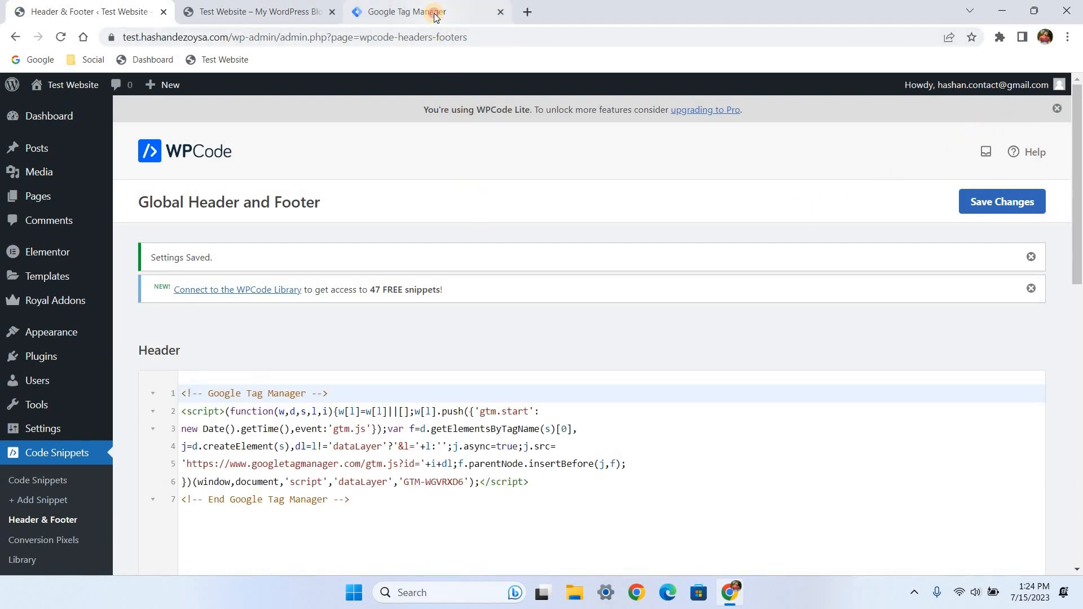
left_click(412, 12)
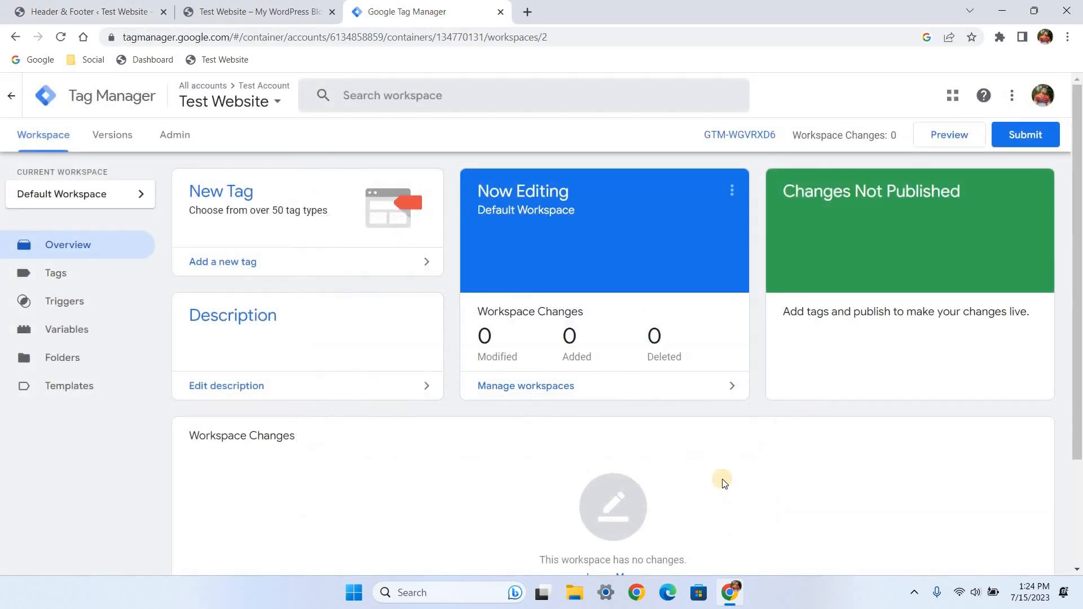
mouse_move(944, 178)
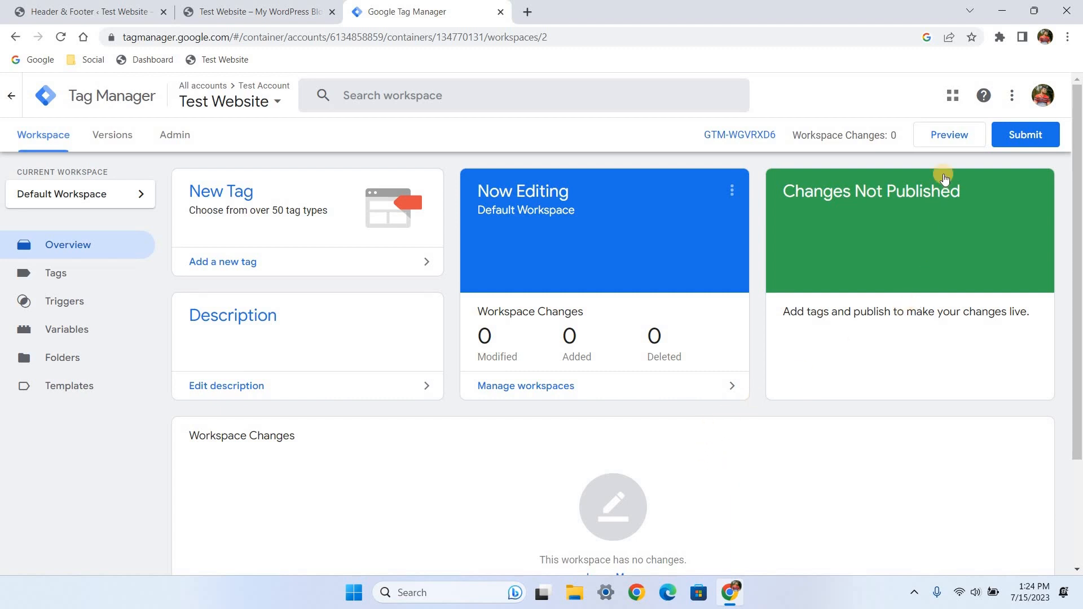
left_click(949, 135)
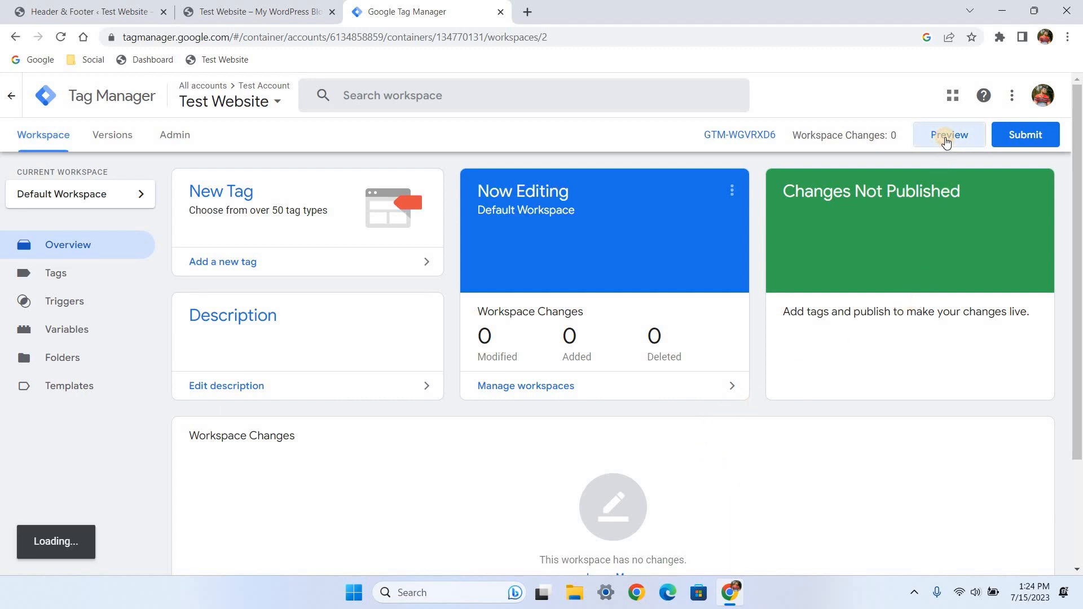
left_click(948, 135)
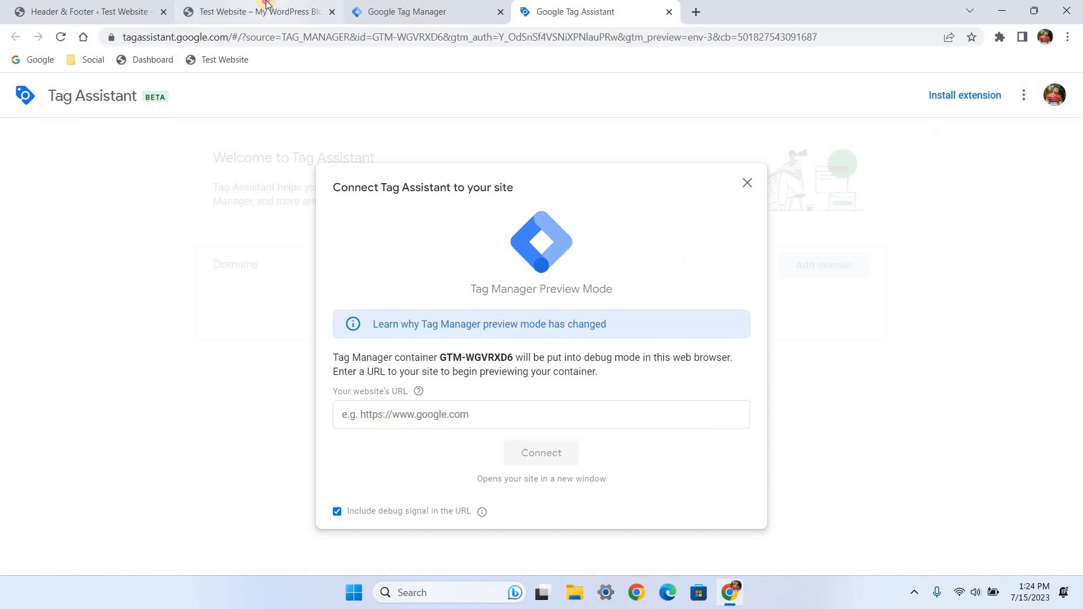
left_click(255, 12)
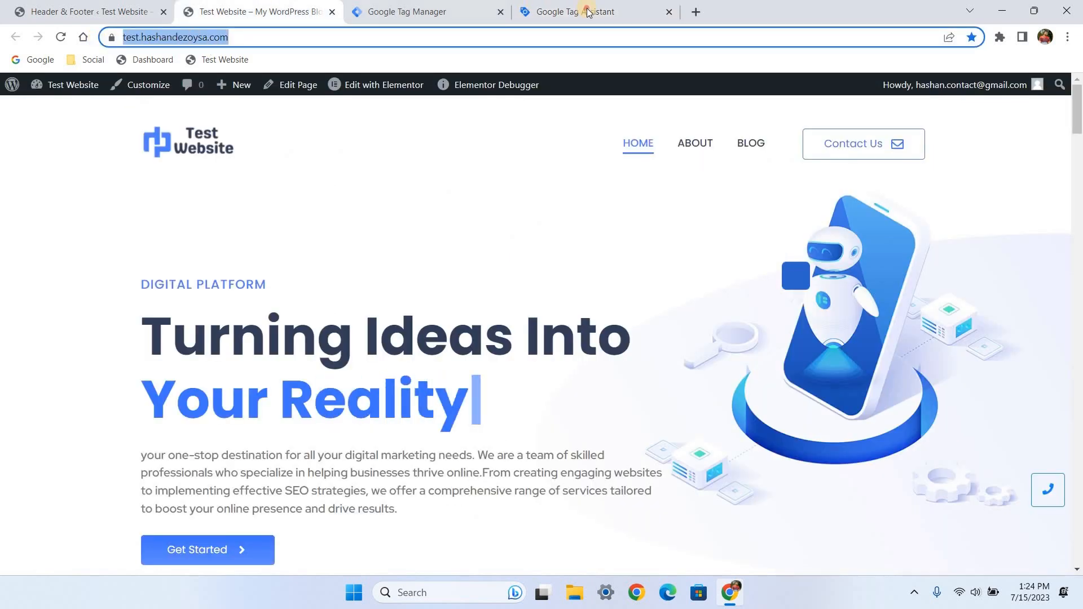
left_click(591, 11)
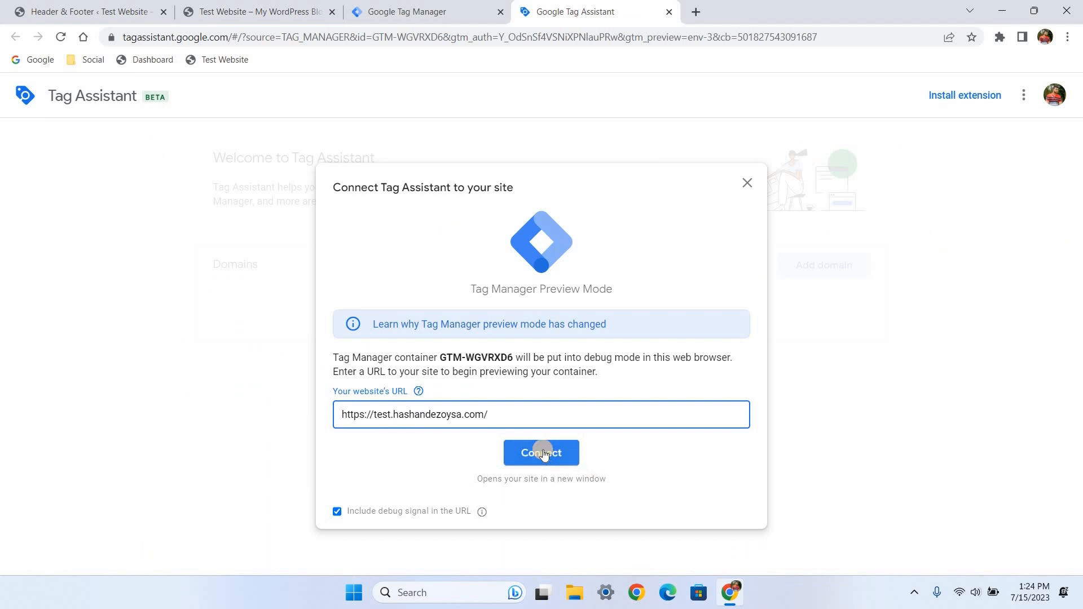
left_click(541, 453)
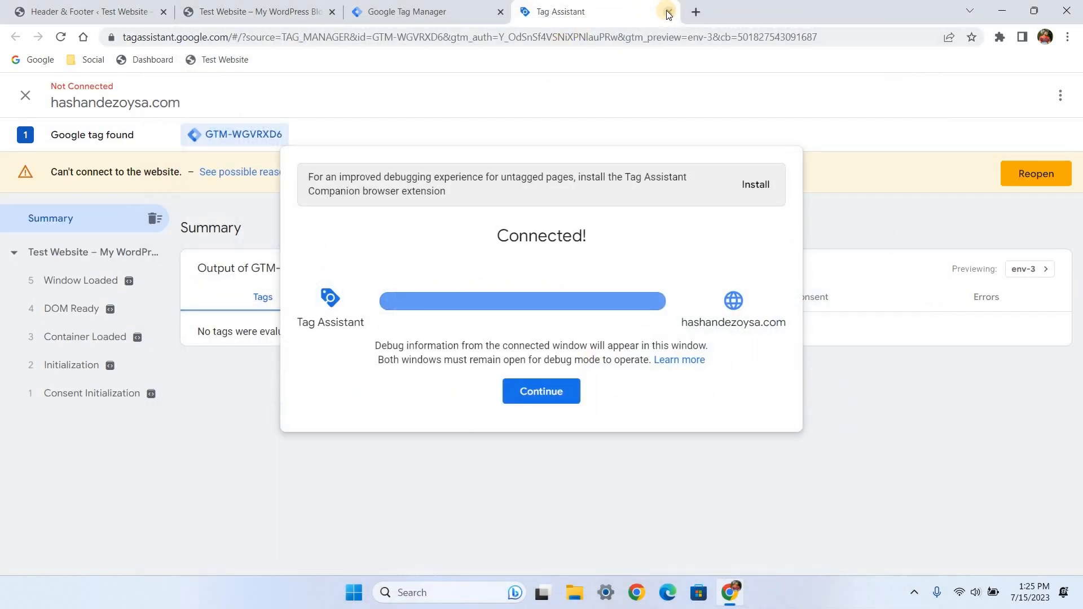
left_click(665, 12)
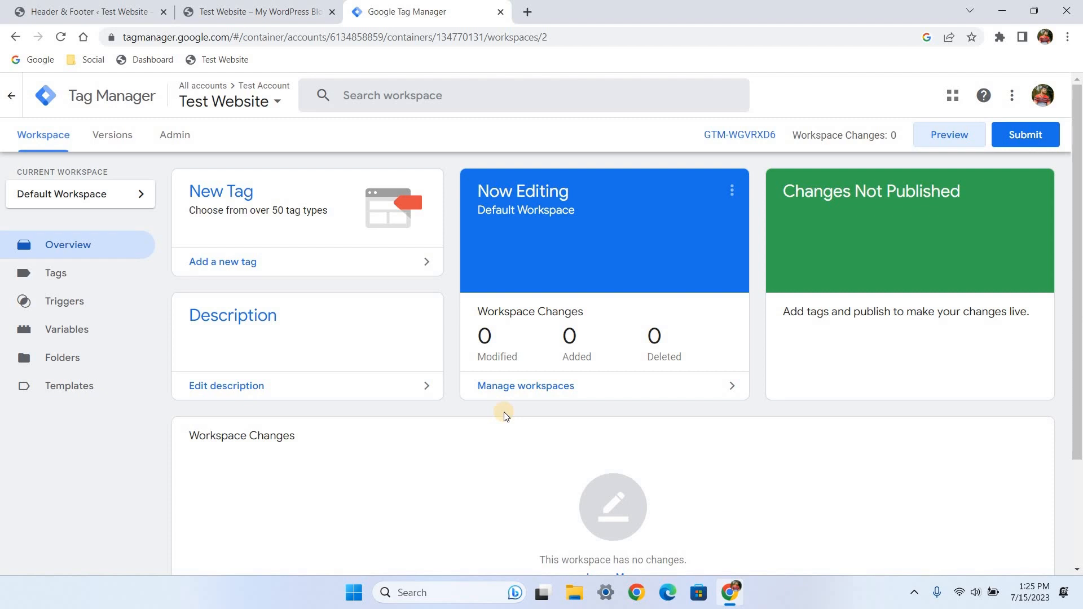
mouse_move(128, 135)
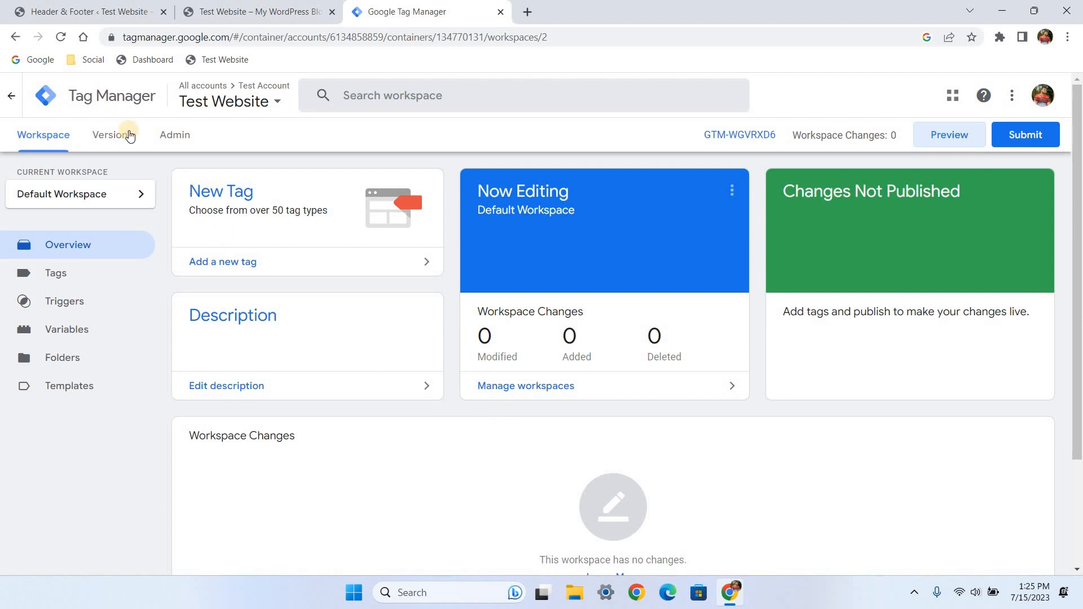
Find Tag Assistant Legacy via Google search and add the extension to Chrome
left_click(525, 12)
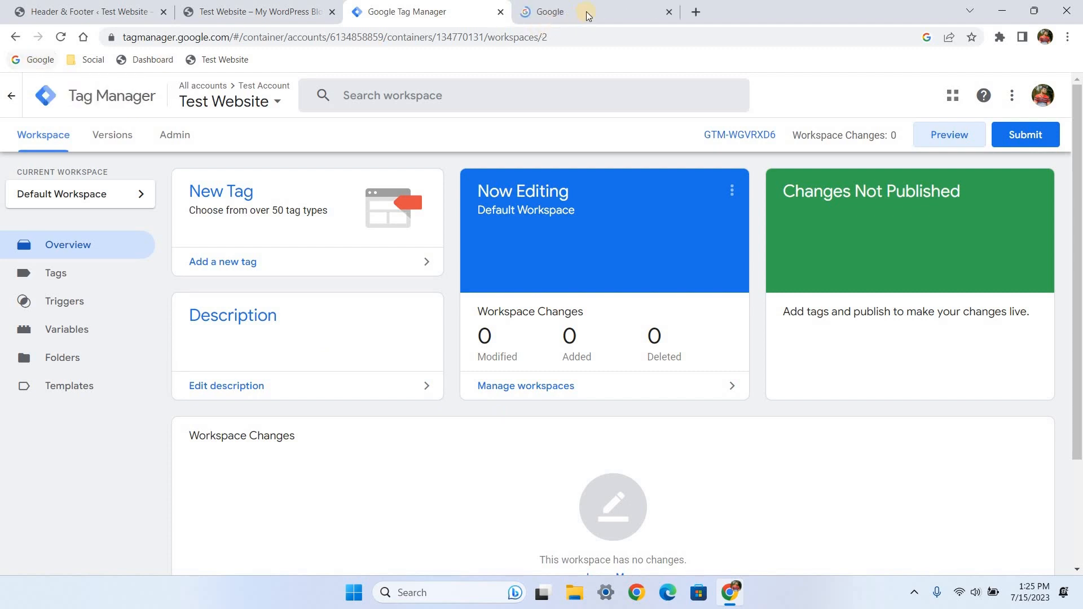
left_click(580, 12)
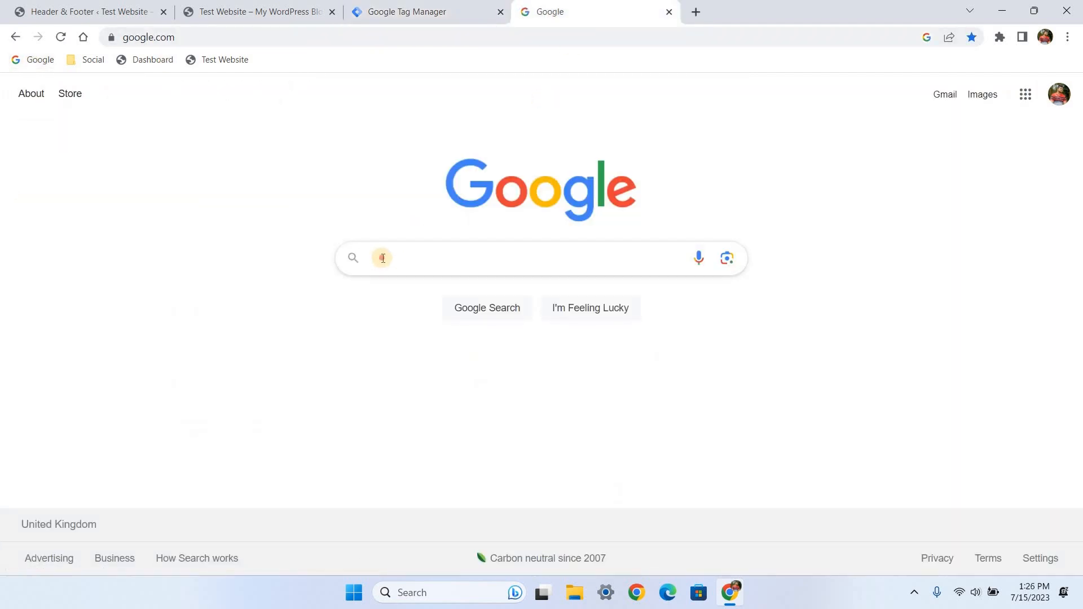
type("google tag assistant ch")
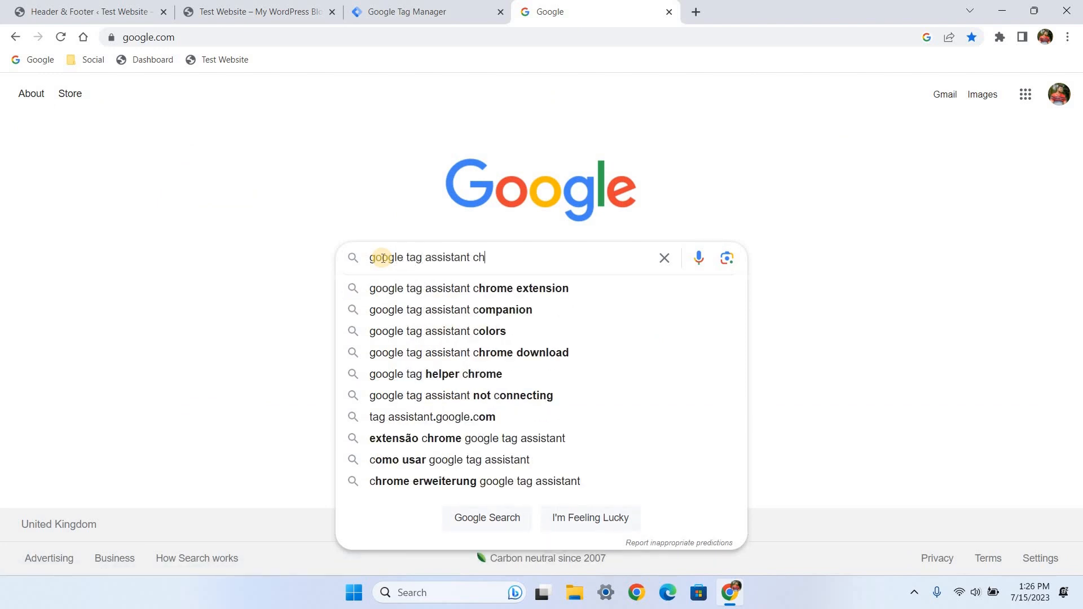
left_click(458, 289)
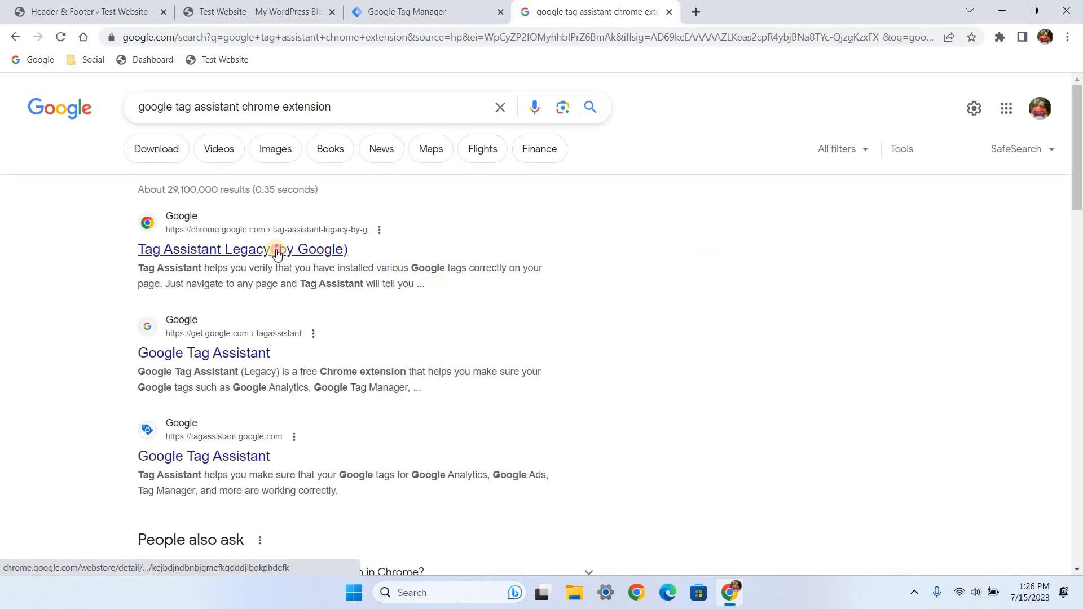
left_click(243, 250)
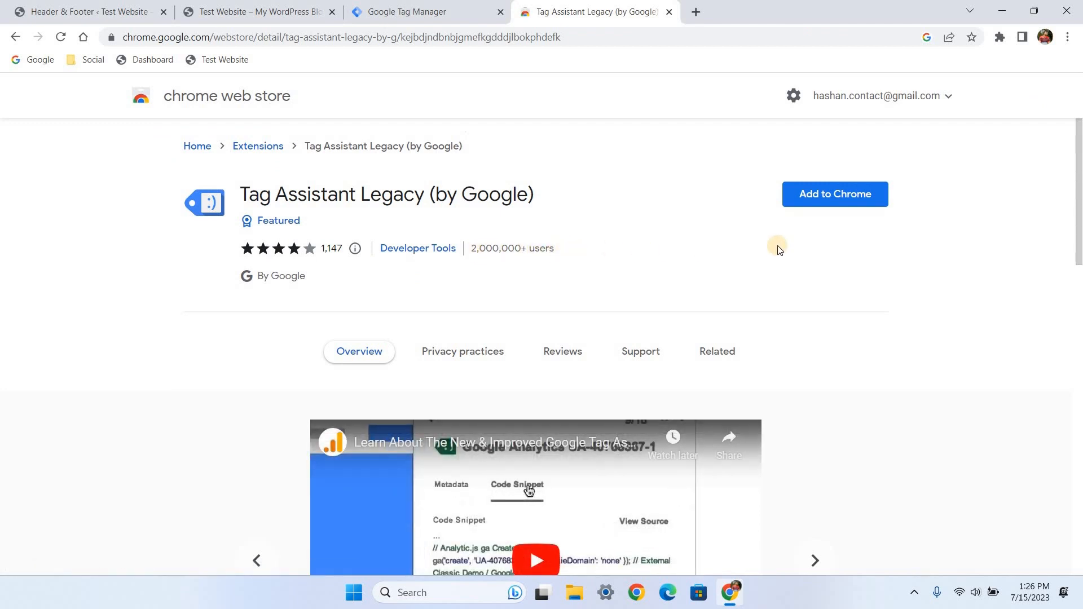
left_click(834, 194)
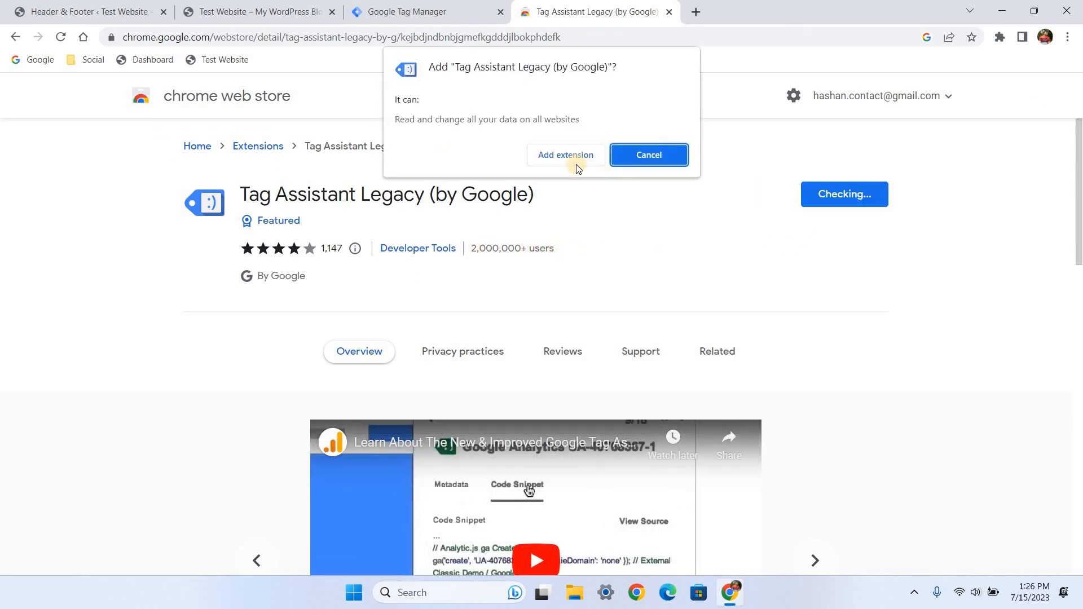
left_click(648, 154)
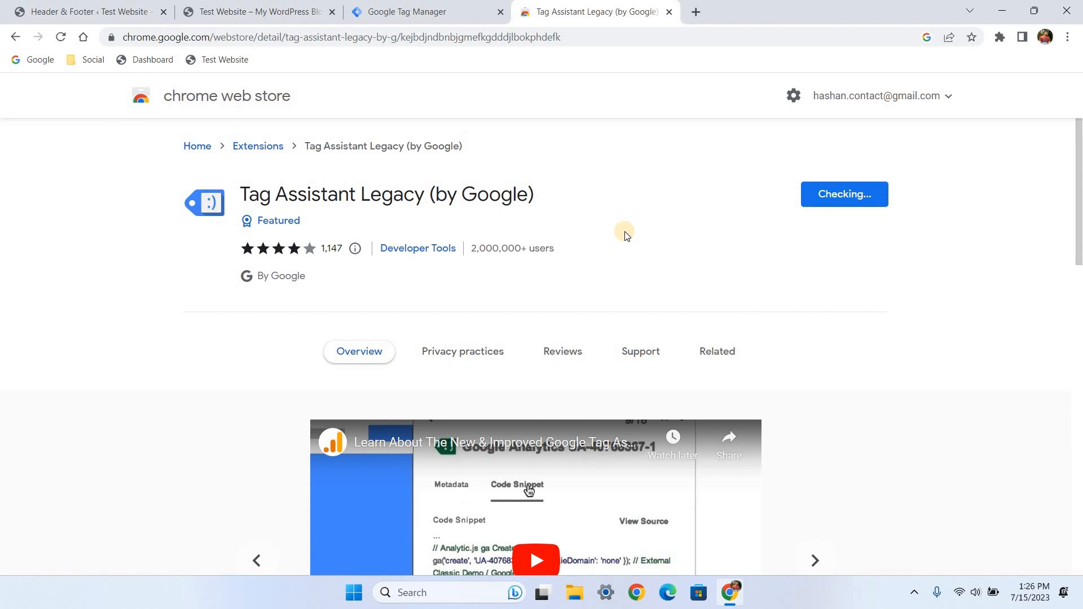
left_click(844, 194)
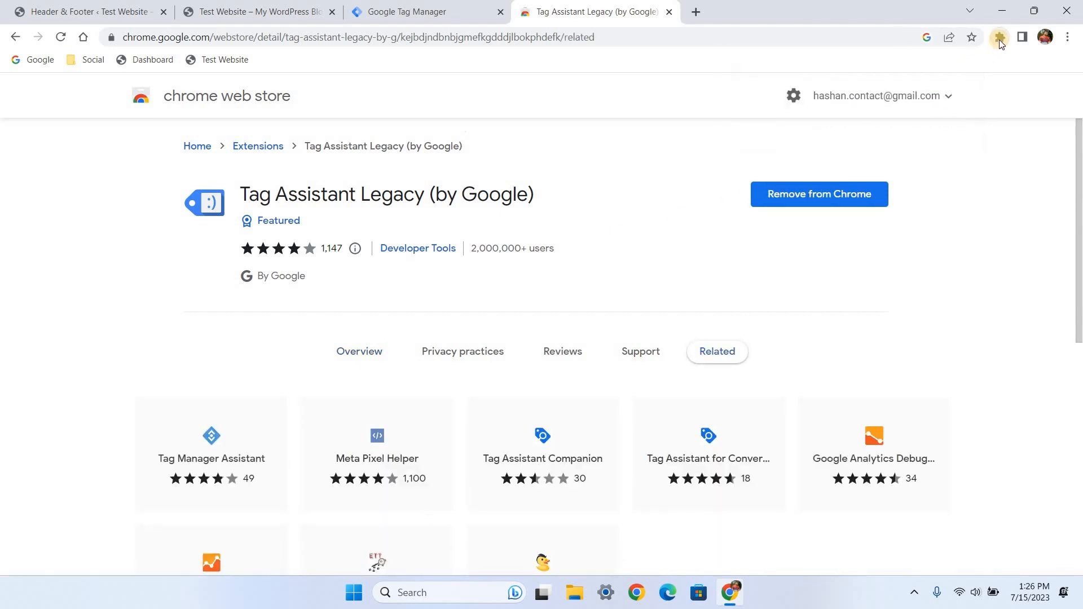
Pin Tag Assistant Legacy, reload the test website, and accept the default tag types
left_click(998, 37)
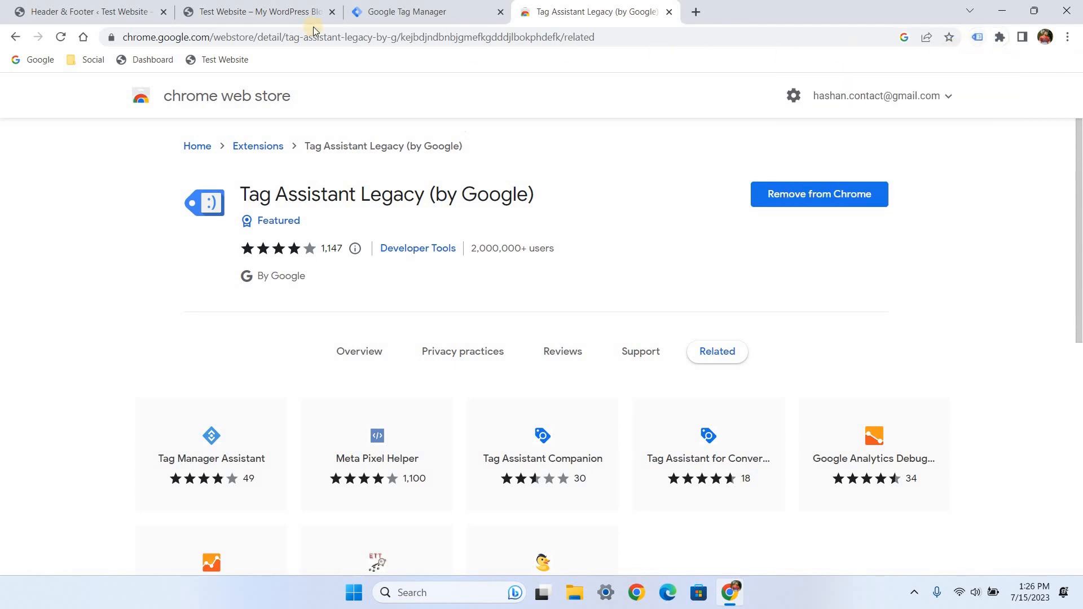
left_click(257, 11)
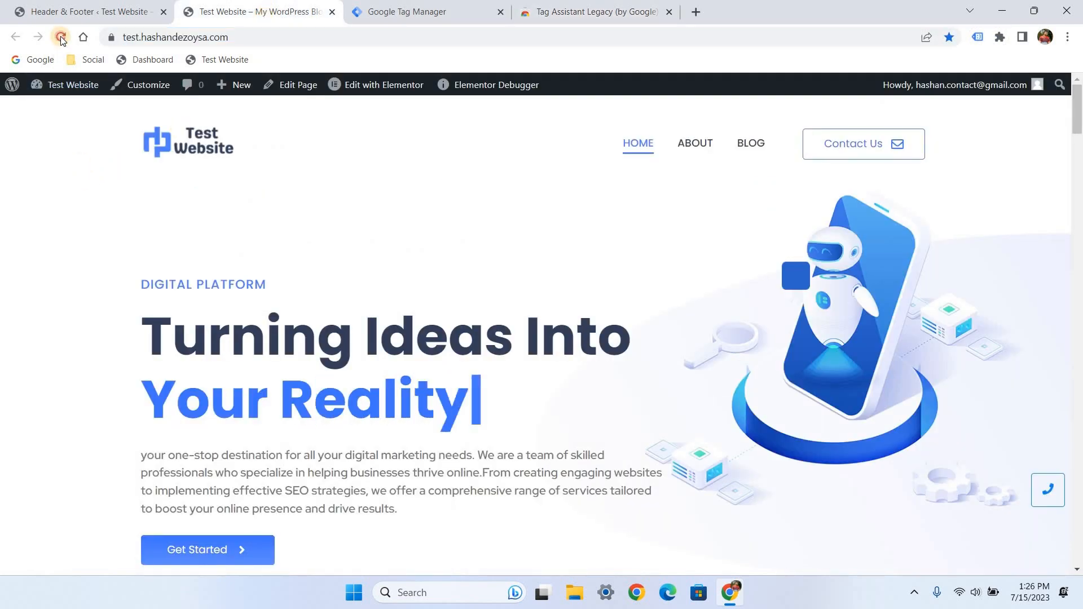
left_click(60, 38)
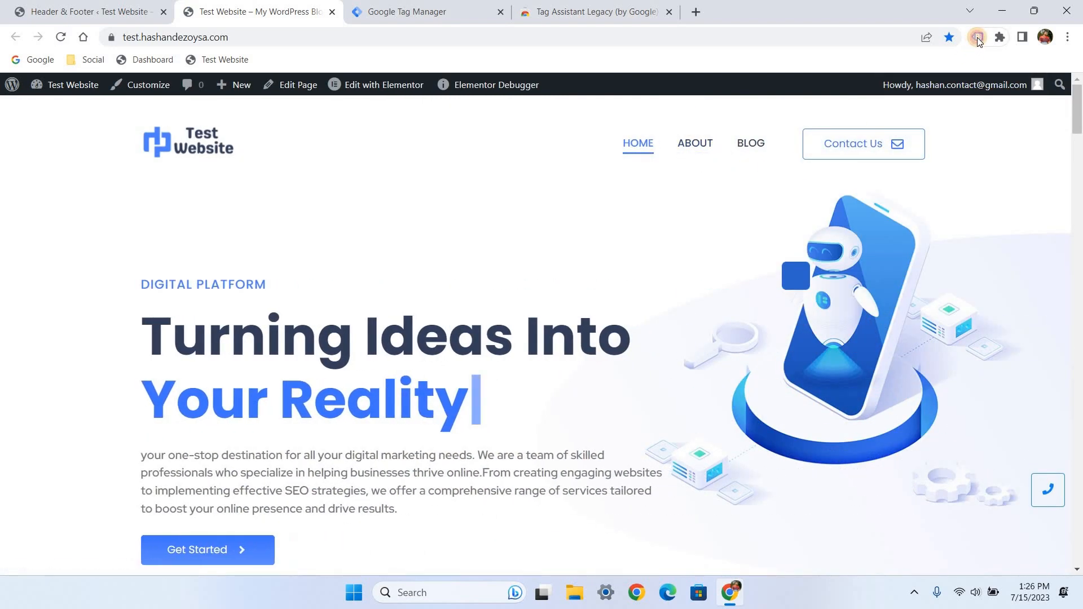
left_click(976, 37)
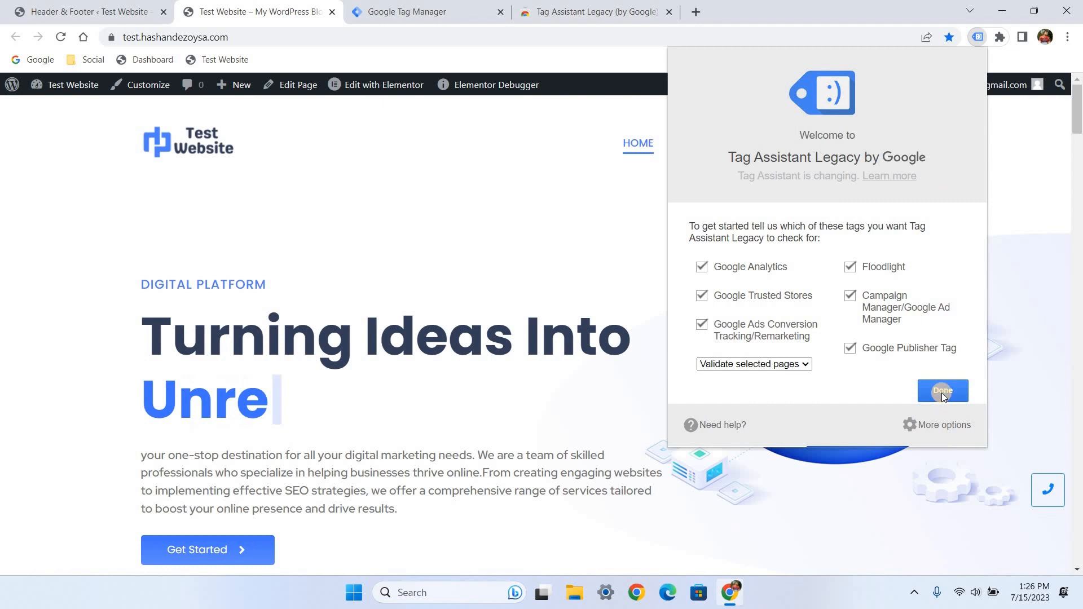
left_click(942, 390)
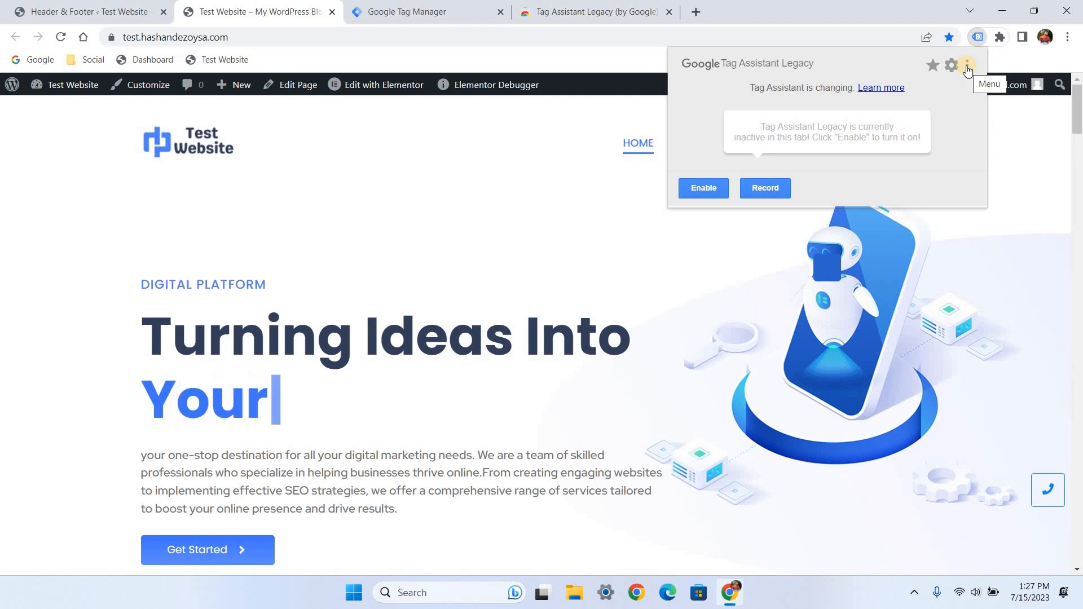
Enable Auto Validation, grant the extra permissions, and view the GTM-WGVRXD6 tag result
left_click(966, 64)
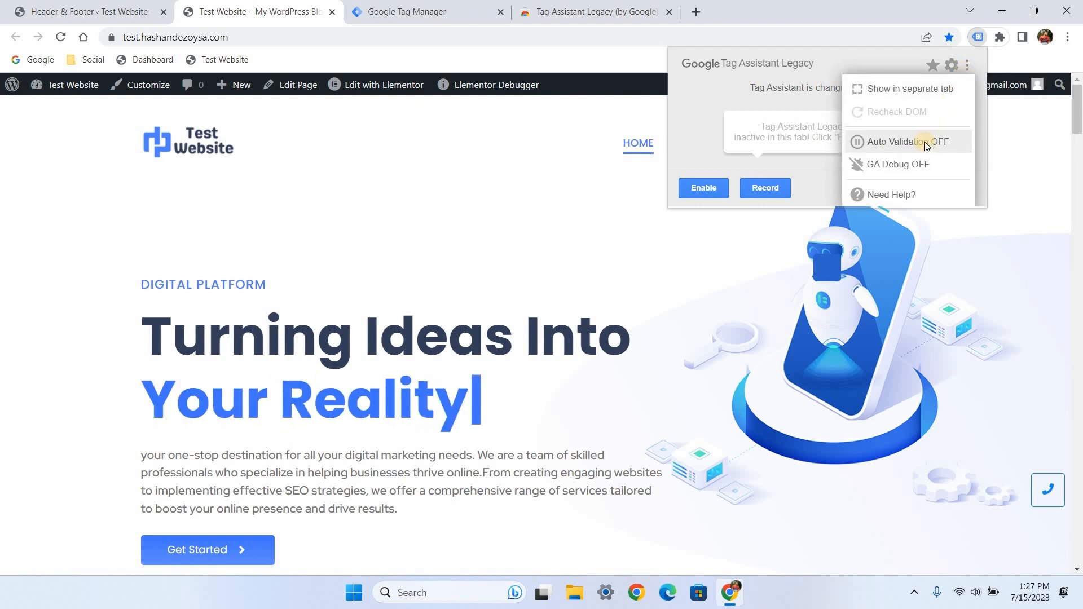
left_click(908, 142)
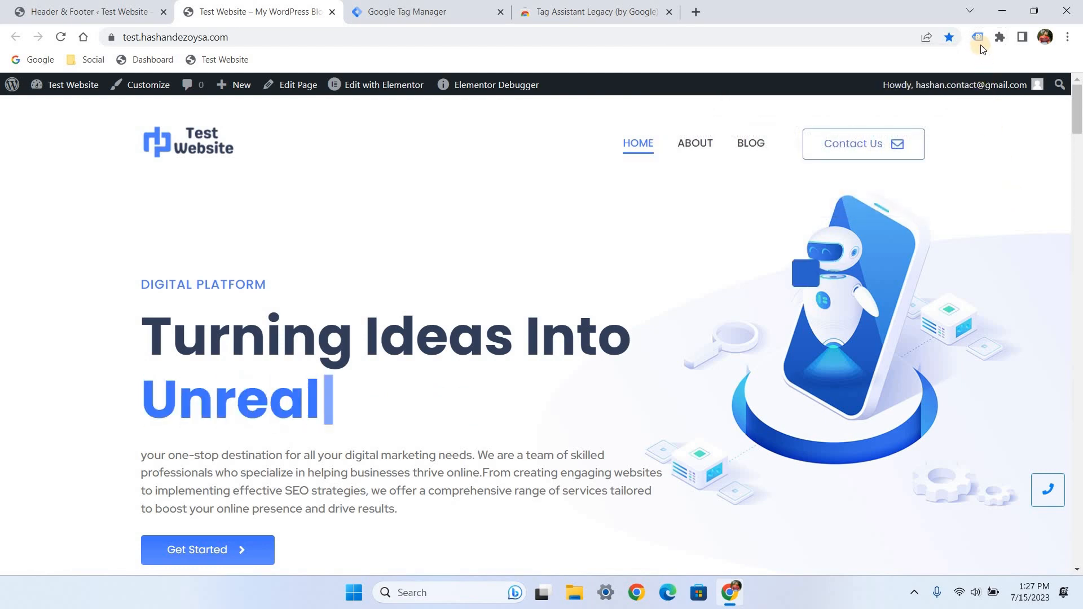
left_click(976, 37)
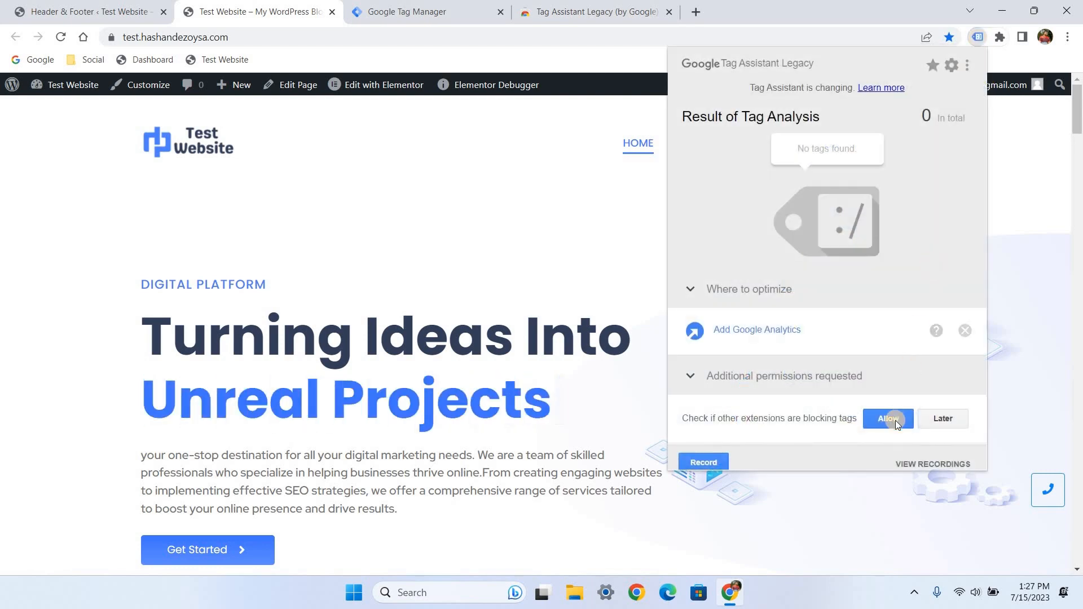
left_click(887, 418)
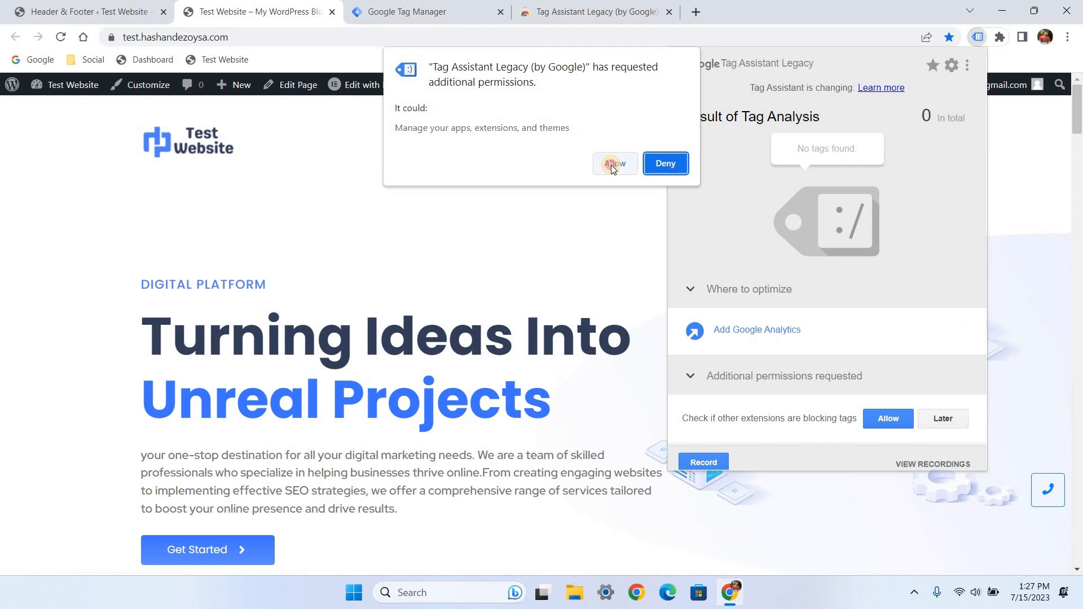
left_click(614, 164)
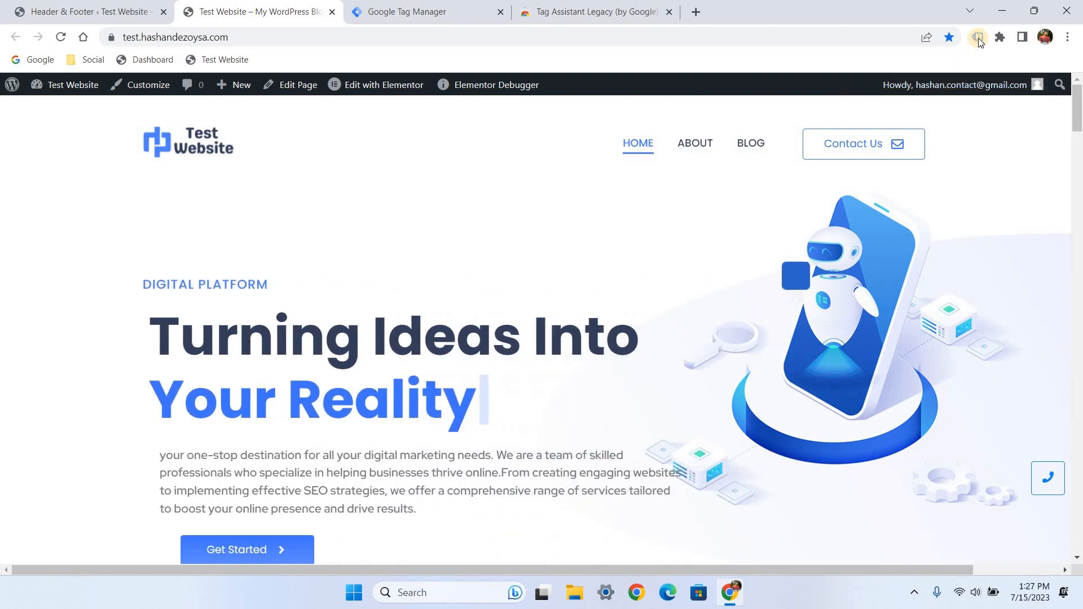
left_click(978, 37)
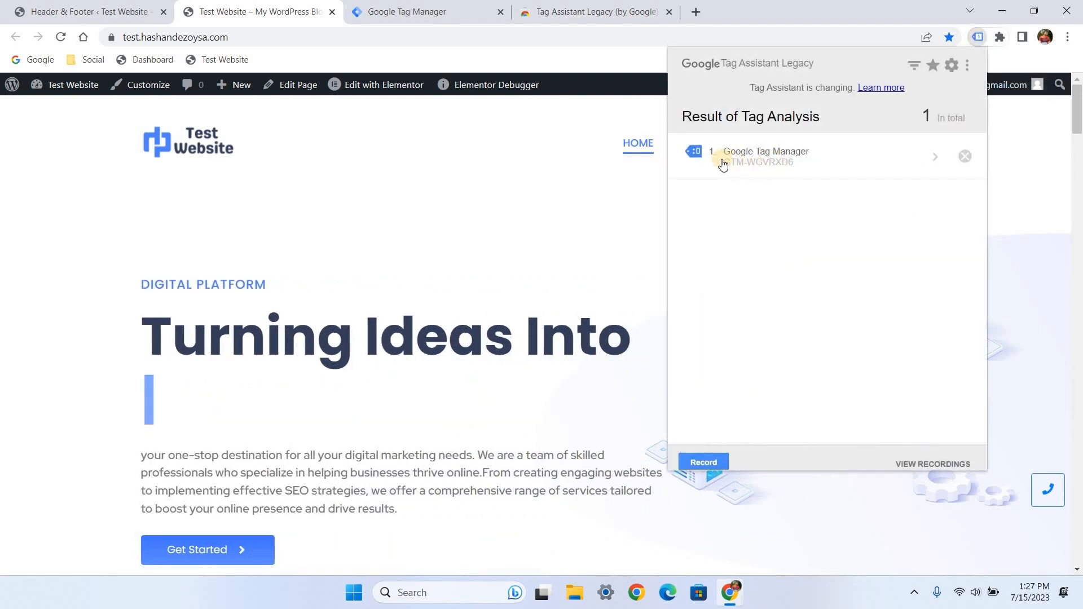